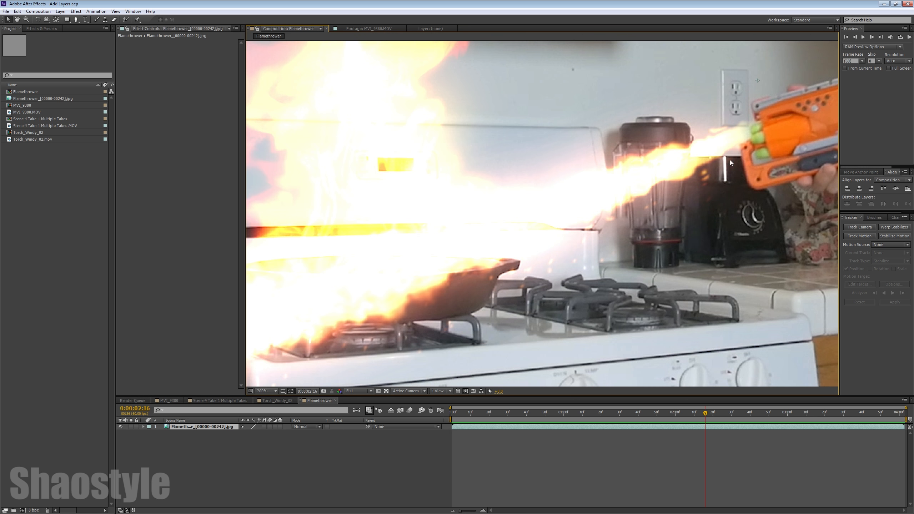
{"action": "mouse_move", "coordinate": [456, 81]}
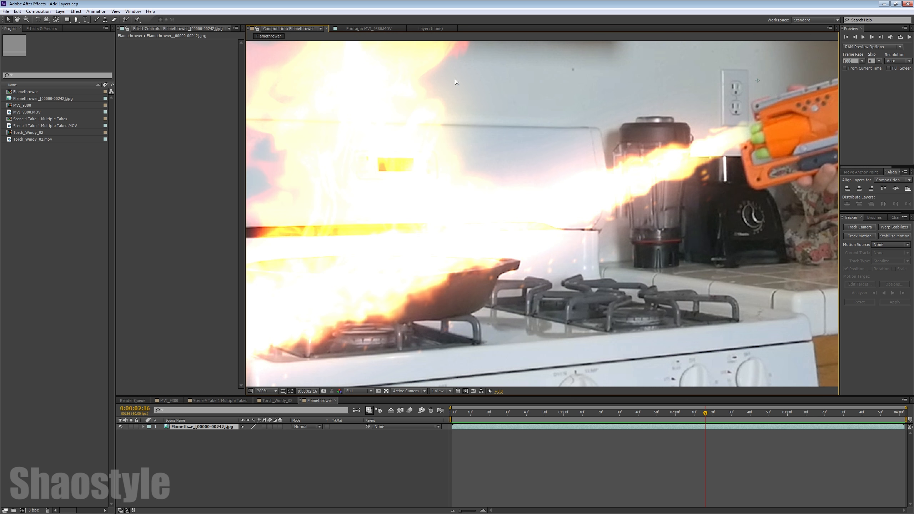
{"action": "mouse_move", "coordinate": [563, 177]}
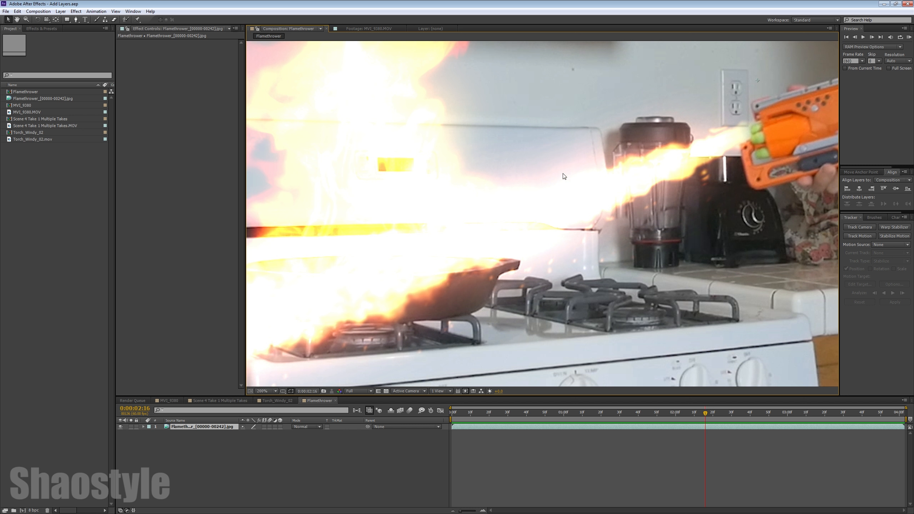
{"action": "mouse_move", "coordinate": [354, 72]}
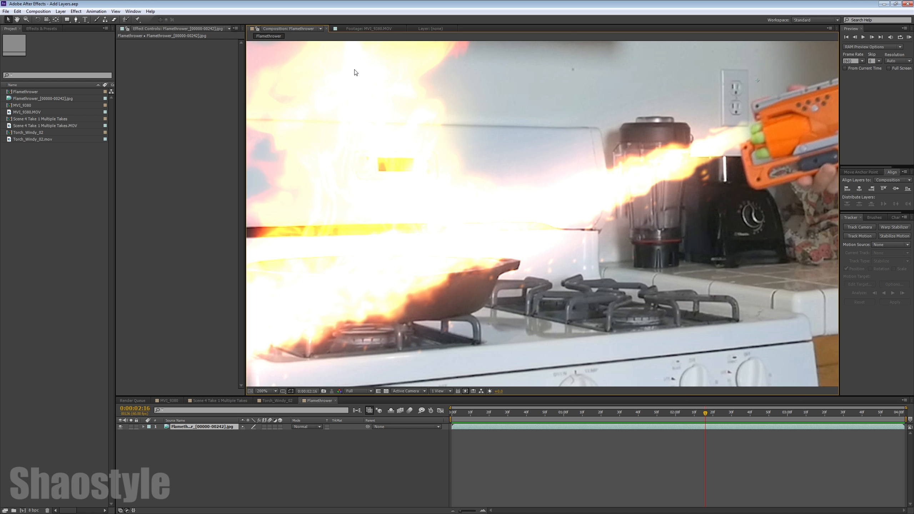
{"action": "mouse_move", "coordinate": [651, 258]}
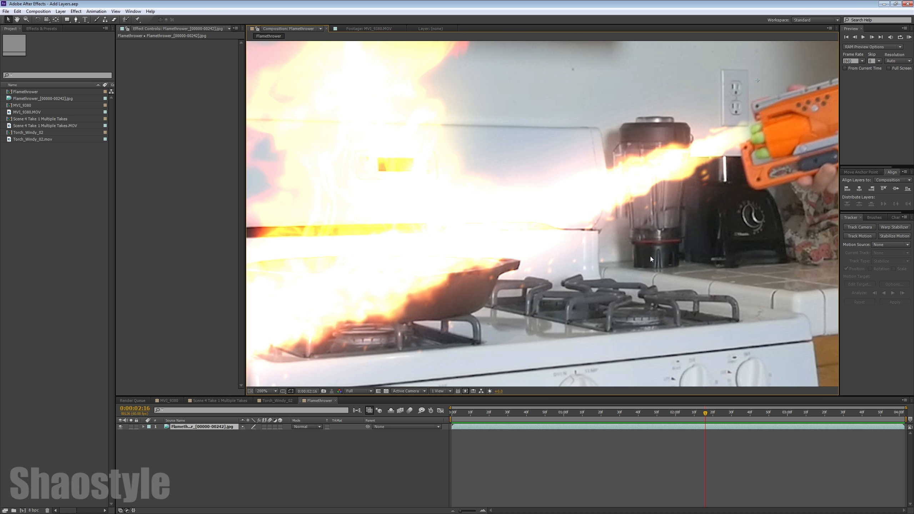
{"action": "mouse_move", "coordinate": [666, 269]}
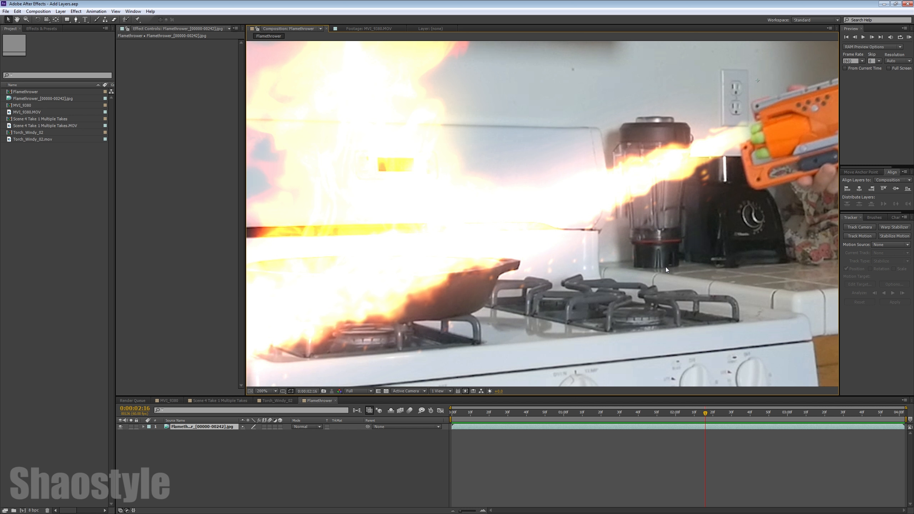
{"action": "mouse_move", "coordinate": [658, 267]}
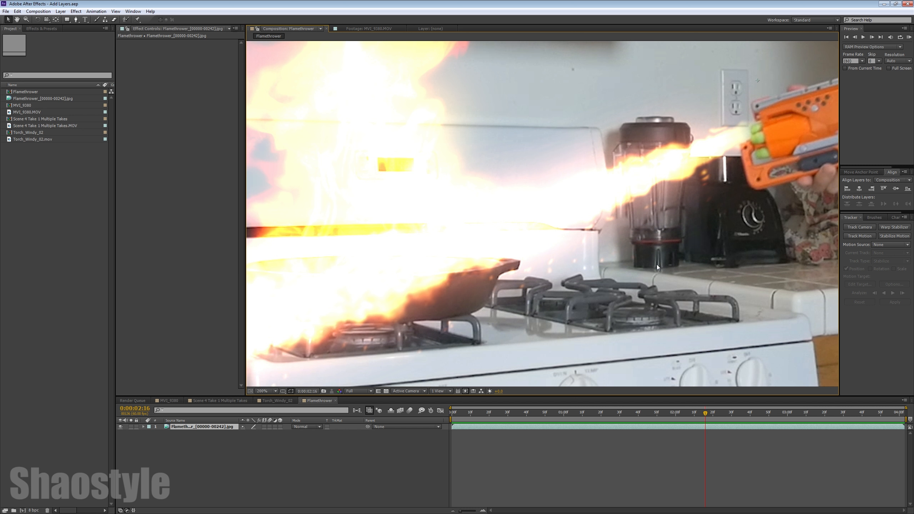
{"action": "mouse_move", "coordinate": [657, 269]}
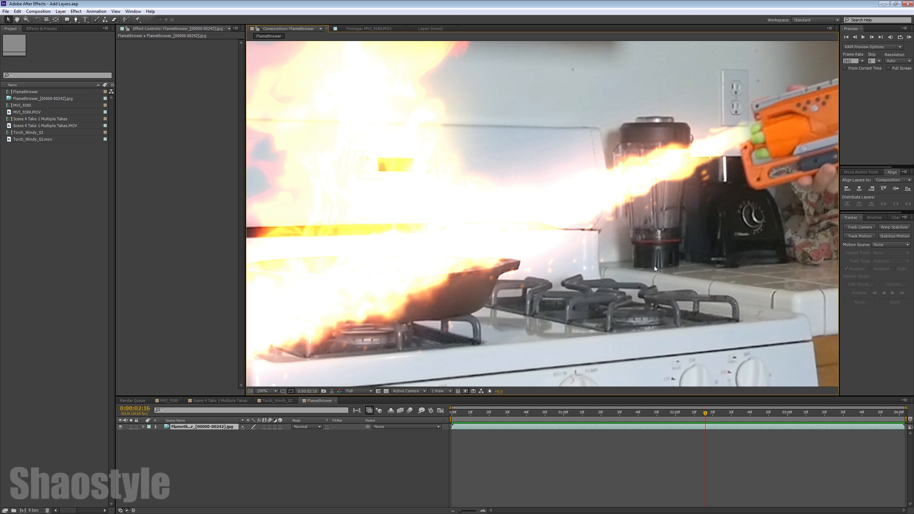
{"action": "mouse_move", "coordinate": [601, 179]}
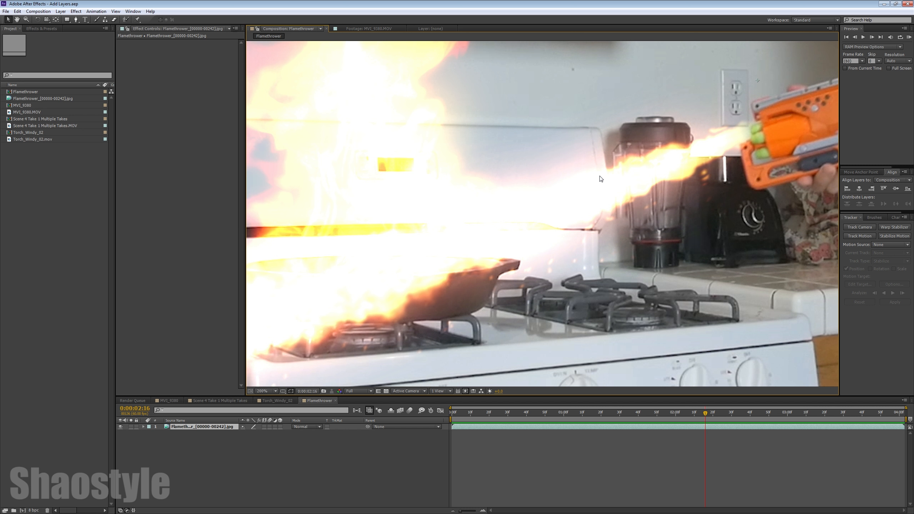
{"action": "mouse_move", "coordinate": [617, 186]}
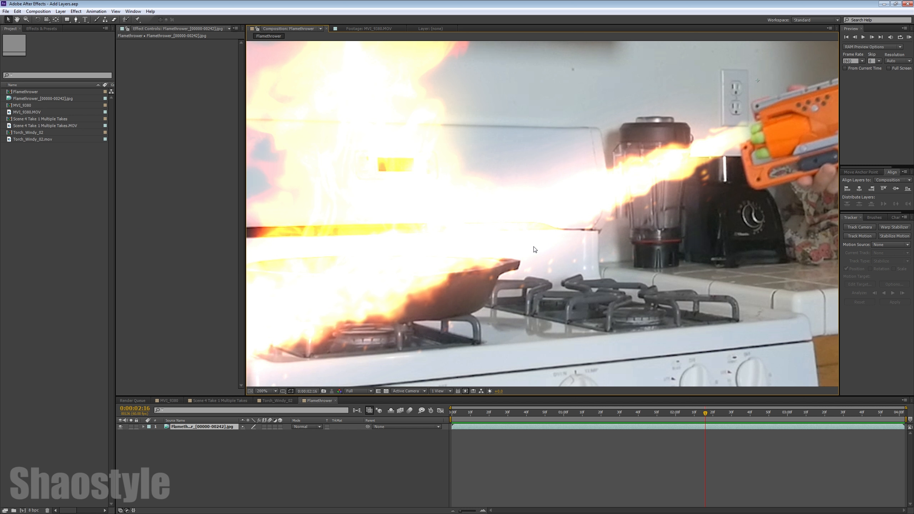
{"action": "mouse_move", "coordinate": [538, 245]}
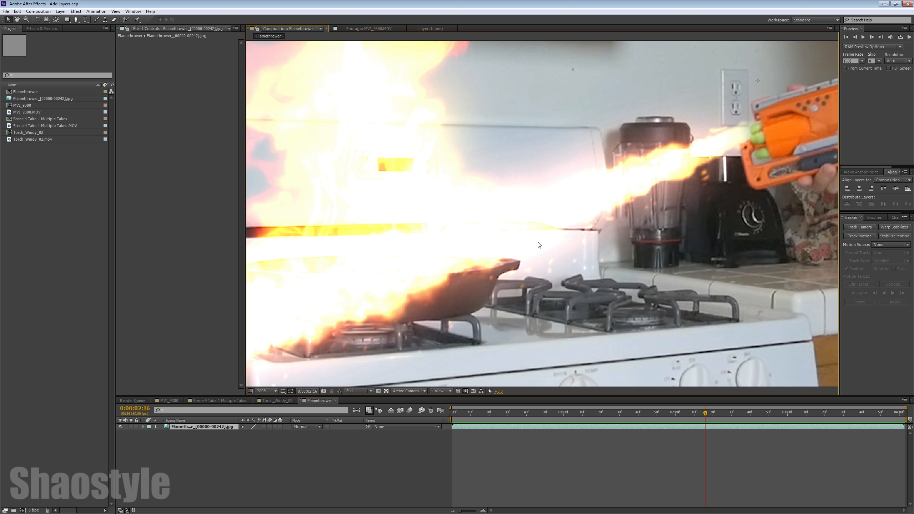
{"action": "mouse_move", "coordinate": [538, 246]}
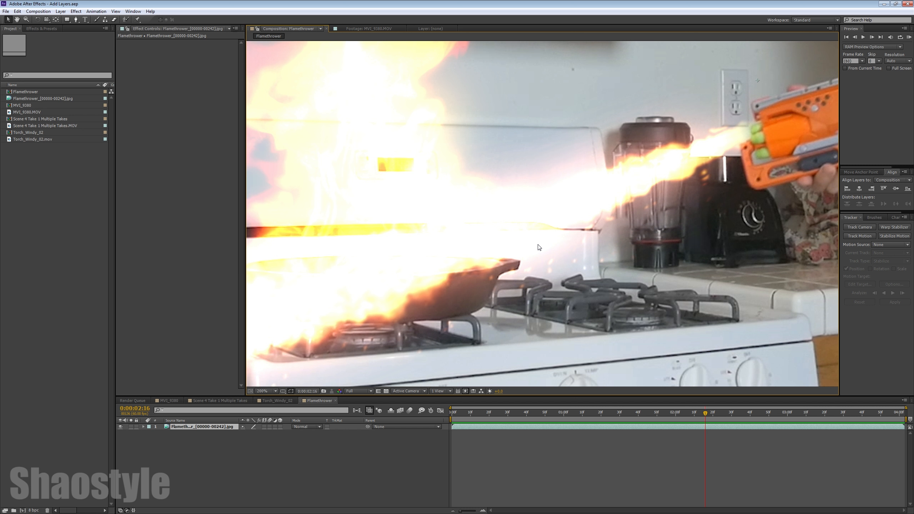
{"action": "mouse_move", "coordinate": [524, 249]}
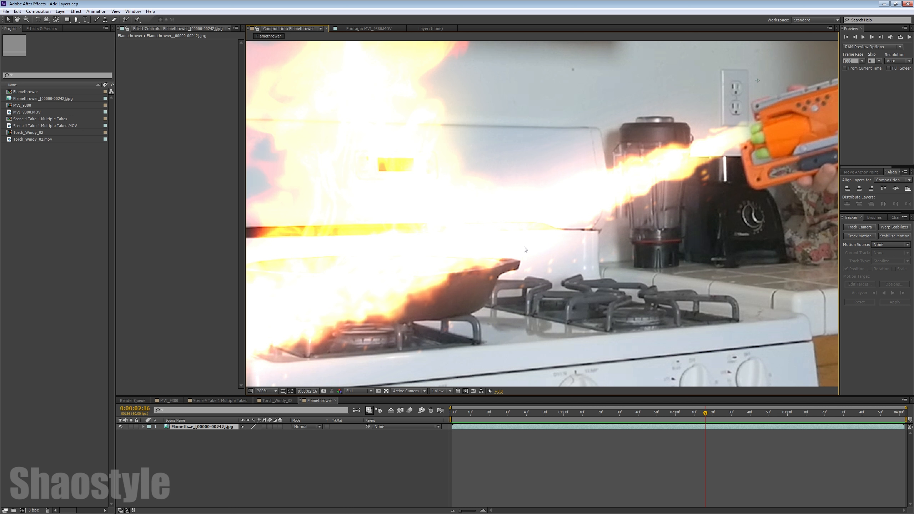
{"action": "mouse_move", "coordinate": [590, 283]}
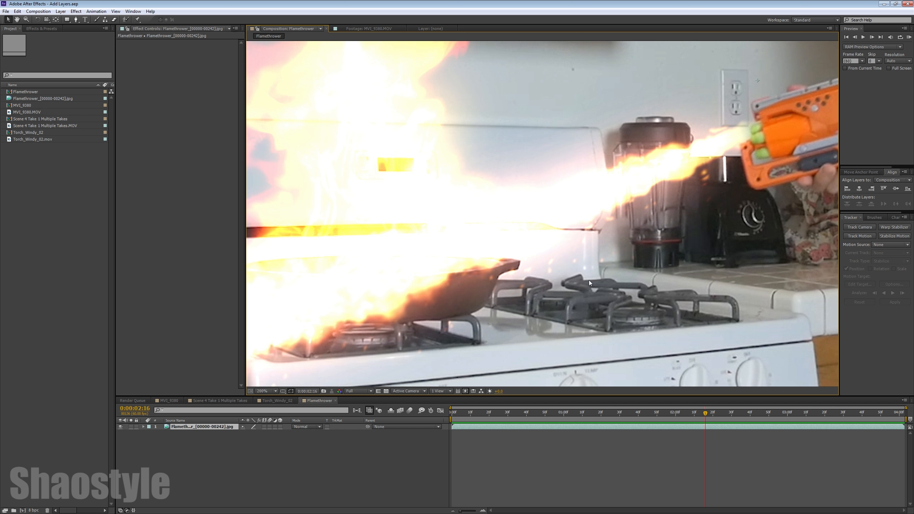
{"action": "mouse_move", "coordinate": [625, 265]}
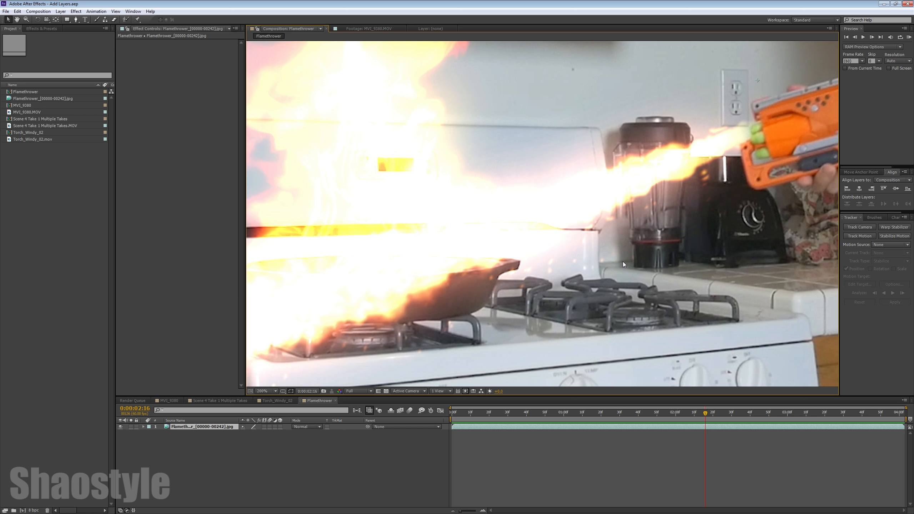
{"action": "mouse_move", "coordinate": [520, 187]}
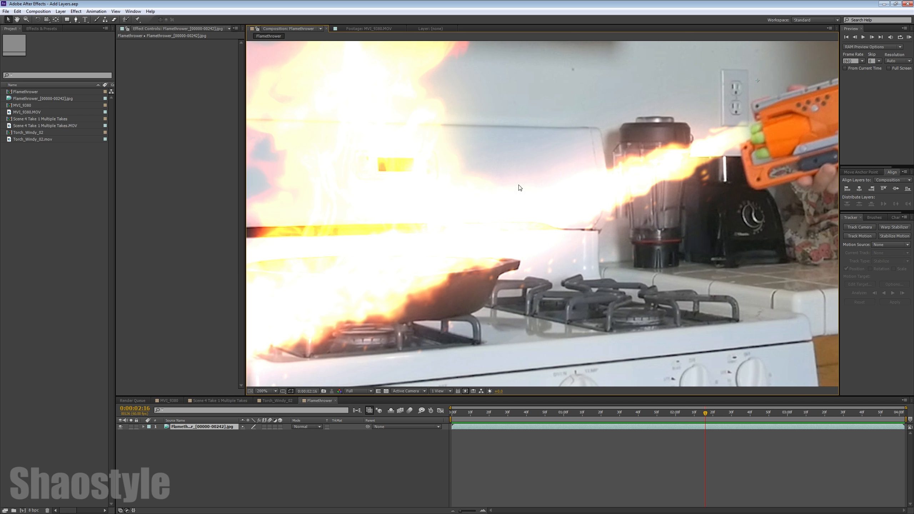
{"action": "mouse_move", "coordinate": [597, 211]}
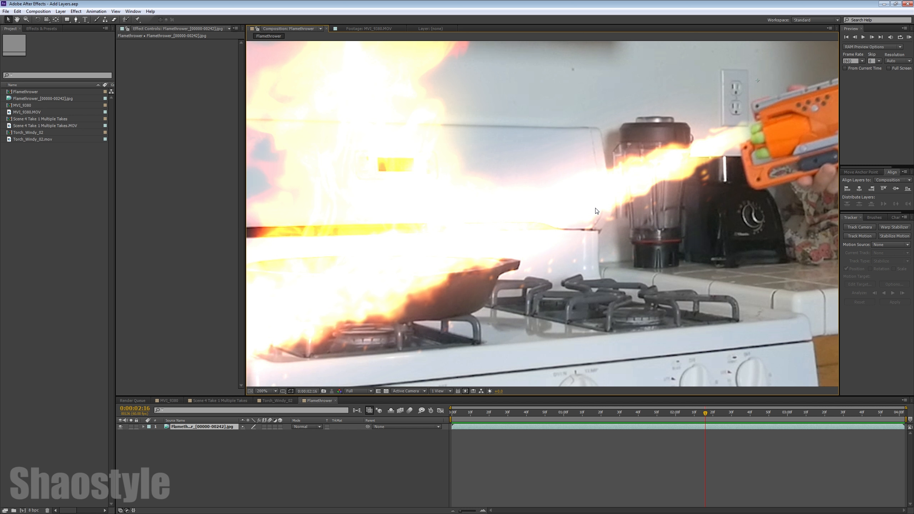
{"action": "mouse_move", "coordinate": [677, 211]}
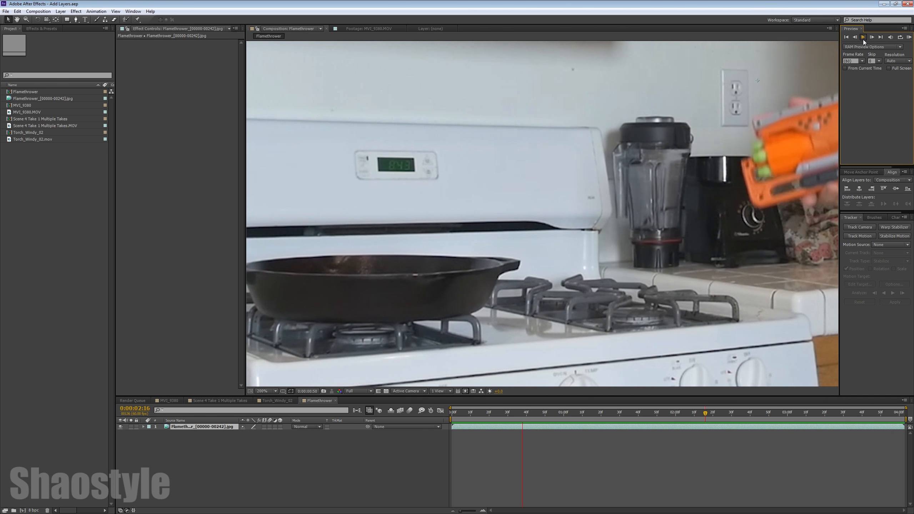
Switch to the Torch_Windy_02 composition and duplicate its Torch_Windy_02.mov footage layer.
{"action": "left_click", "coordinate": [274, 401]}
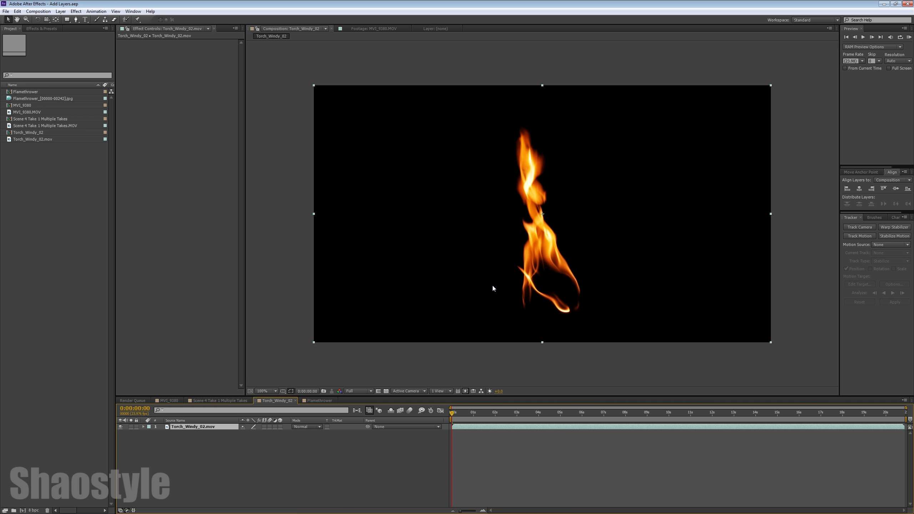
{"action": "mouse_move", "coordinate": [510, 411]}
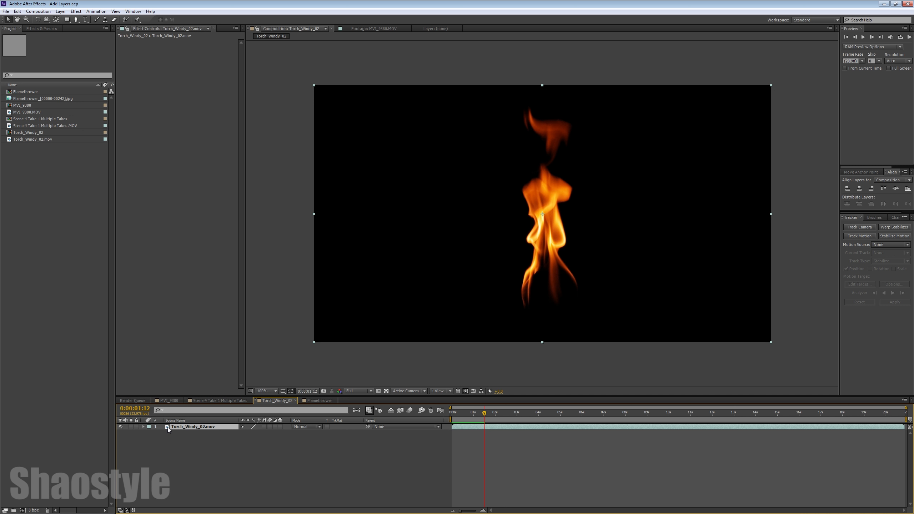
{"action": "left_click", "coordinate": [18, 12]}
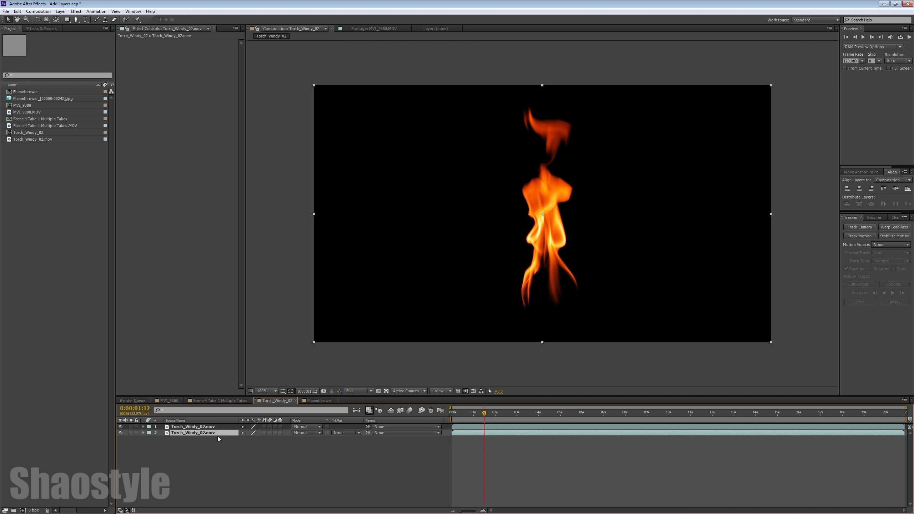
Rename the top duplicate flame layer to 'Torch_Windy_Additive Layer'.
{"action": "left_click", "coordinate": [199, 426]}
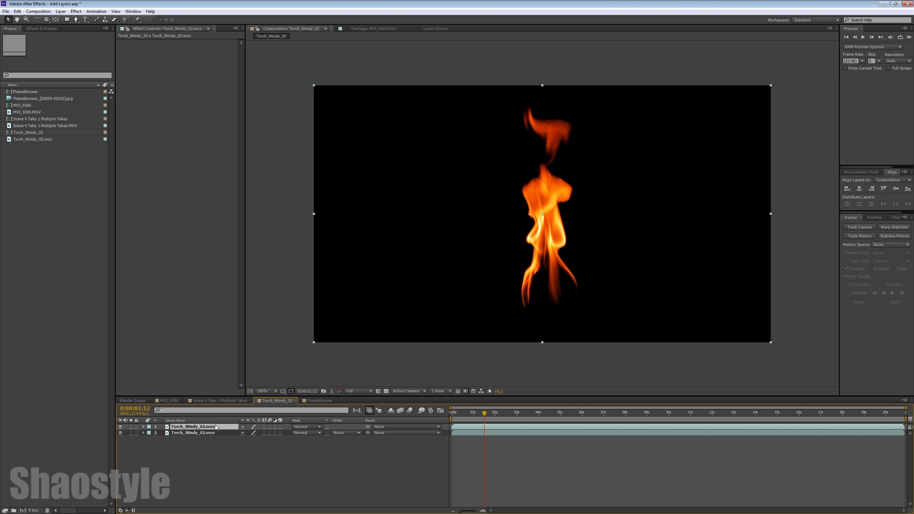
{"action": "left_click", "coordinate": [142, 427]}
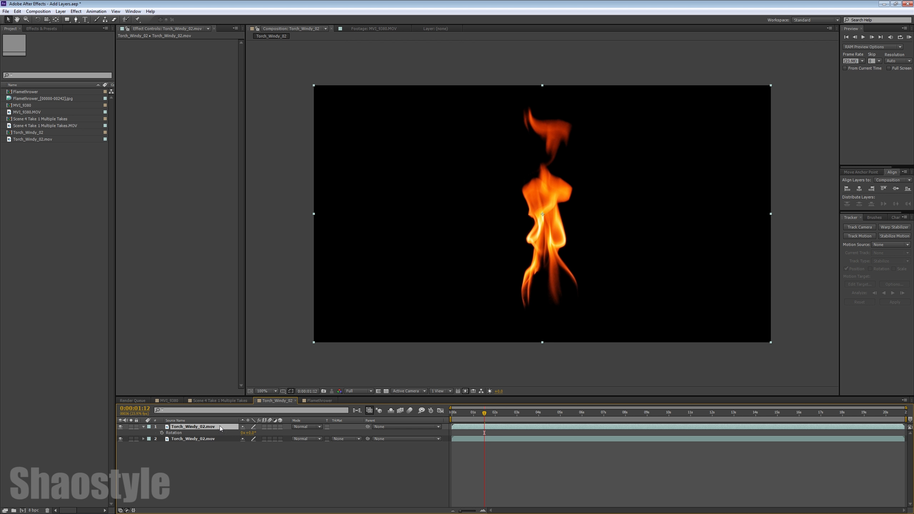
{"action": "right_click", "coordinate": [191, 426]}
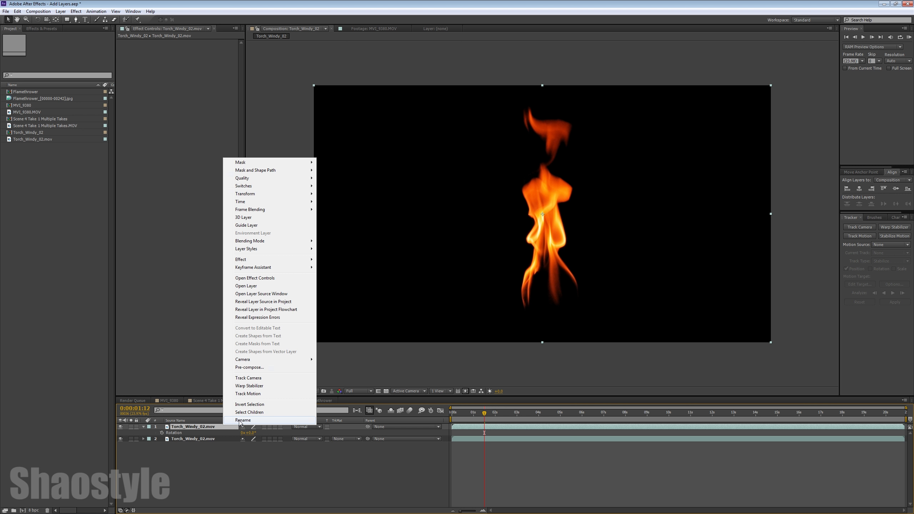
{"action": "left_click", "coordinate": [243, 420]}
{"action": "type", "text": "Additive"}
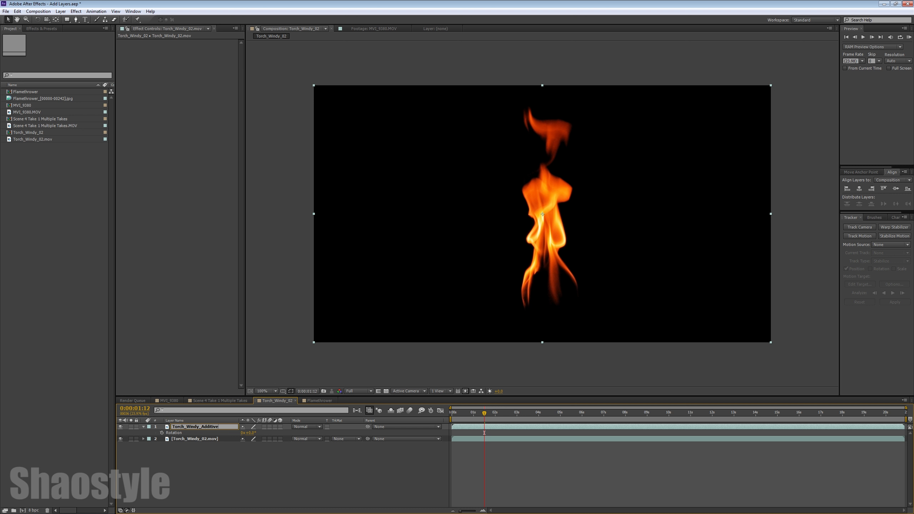
{"action": "type", "text": "Layer"}
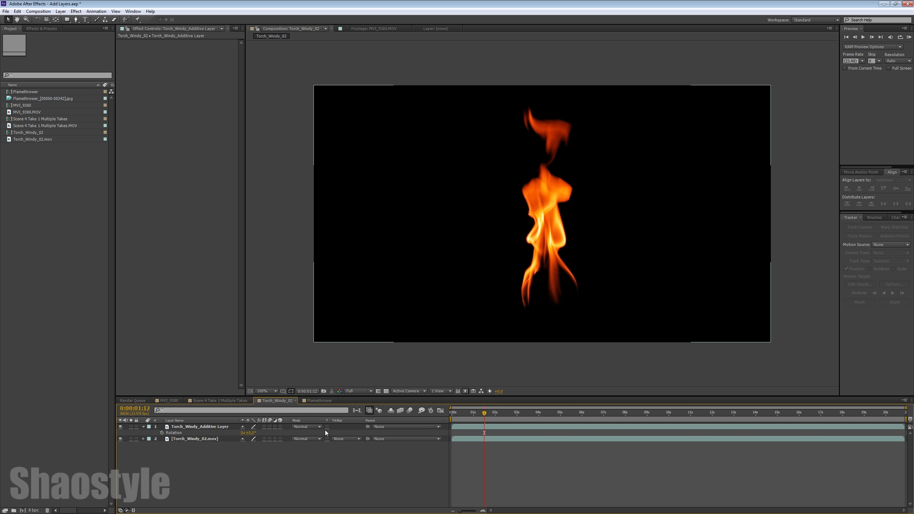
Set Torch_Windy_Additive Layer to the Add blending mode and select it for effects.
{"action": "left_click", "coordinate": [307, 426]}
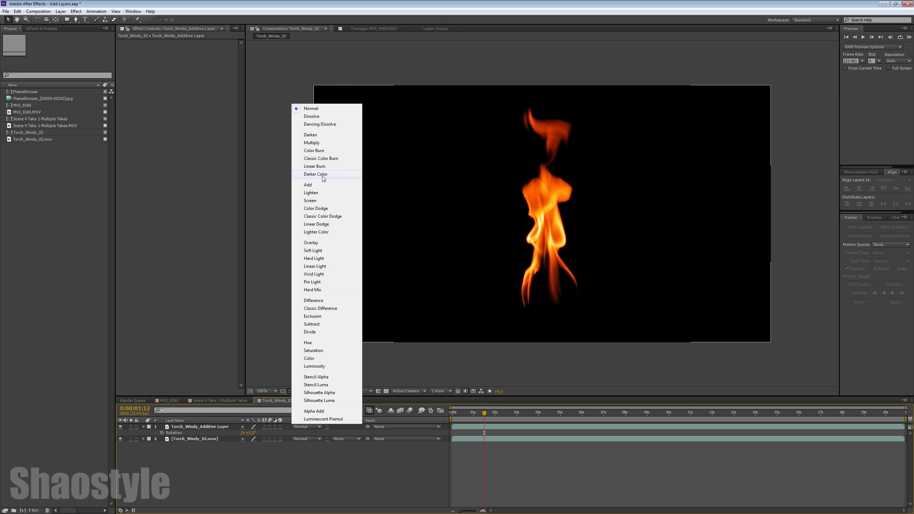
{"action": "left_click", "coordinate": [308, 185]}
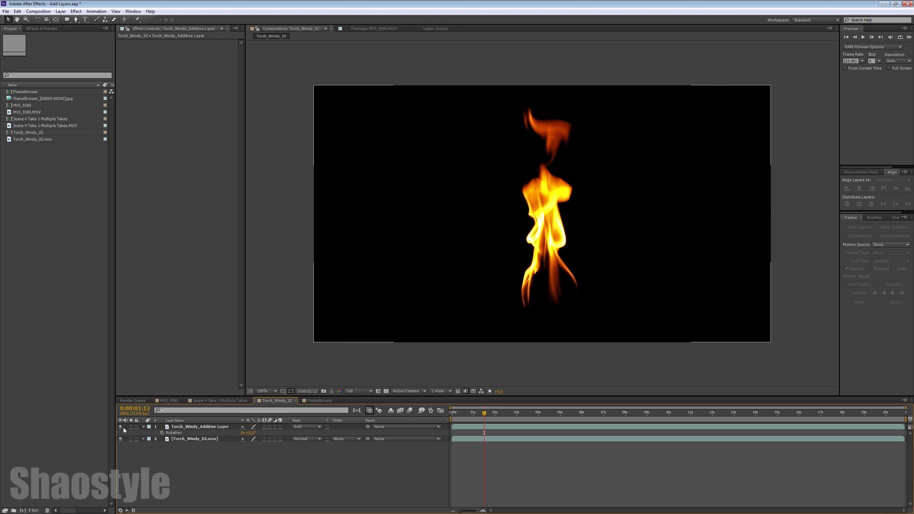
{"action": "mouse_move", "coordinate": [327, 382]}
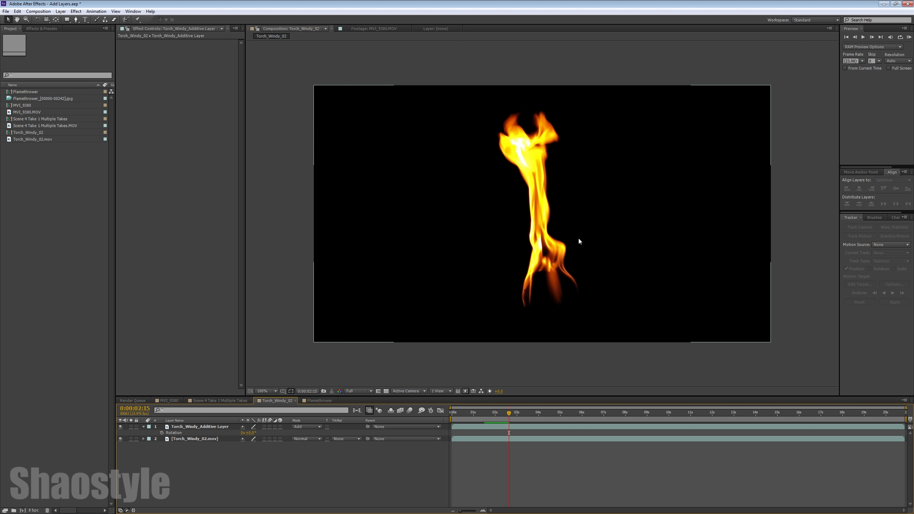
{"action": "mouse_move", "coordinate": [214, 436]}
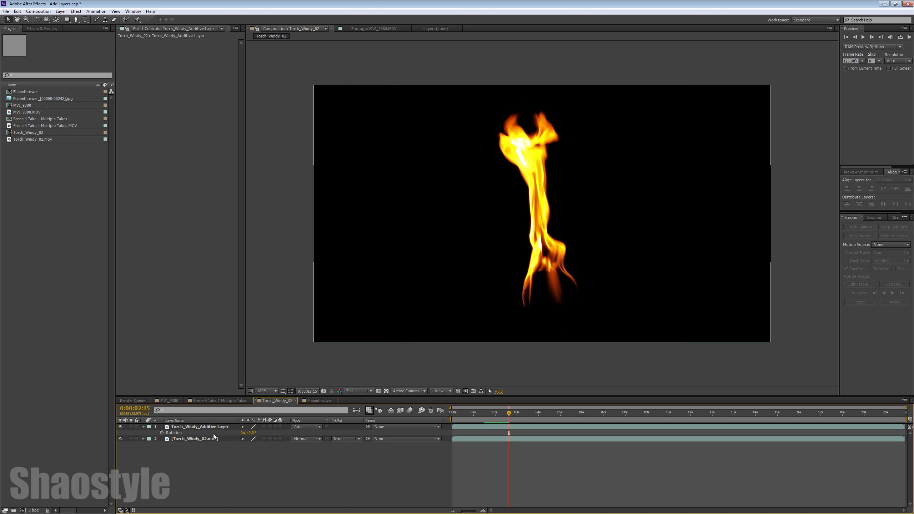
{"action": "left_click", "coordinate": [199, 426]}
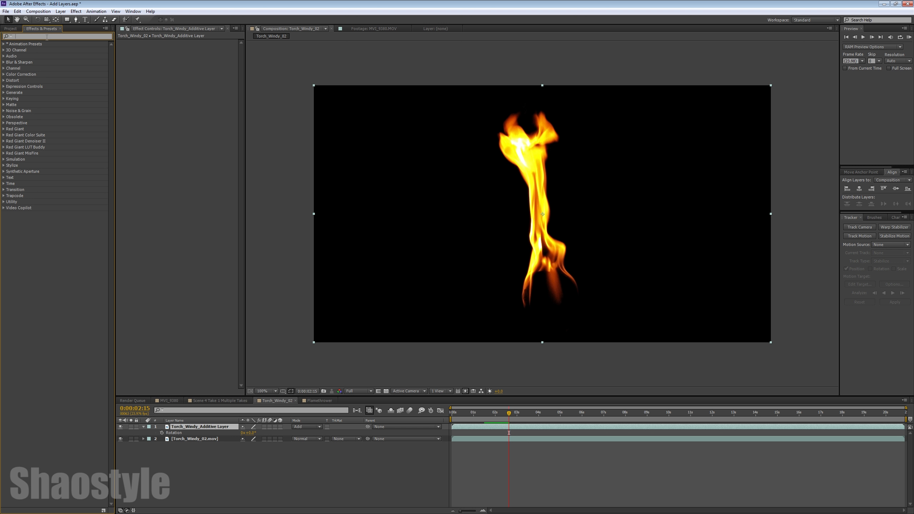
Apply Fast Blur to the additive layer with raised Blurriness and Repeat Edge Pixels, then stop the preview.
{"action": "type", "text": "Fast"}
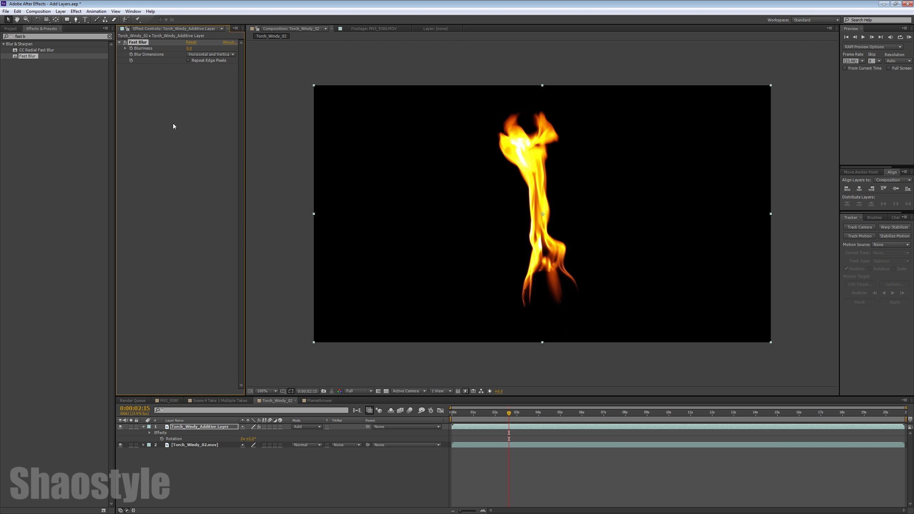
{"action": "mouse_move", "coordinate": [188, 65]}
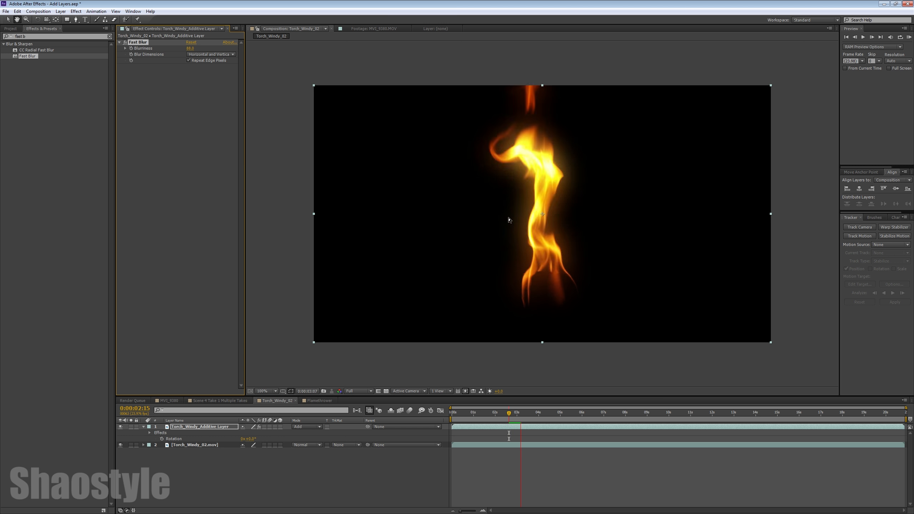
{"action": "left_click", "coordinate": [535, 412]}
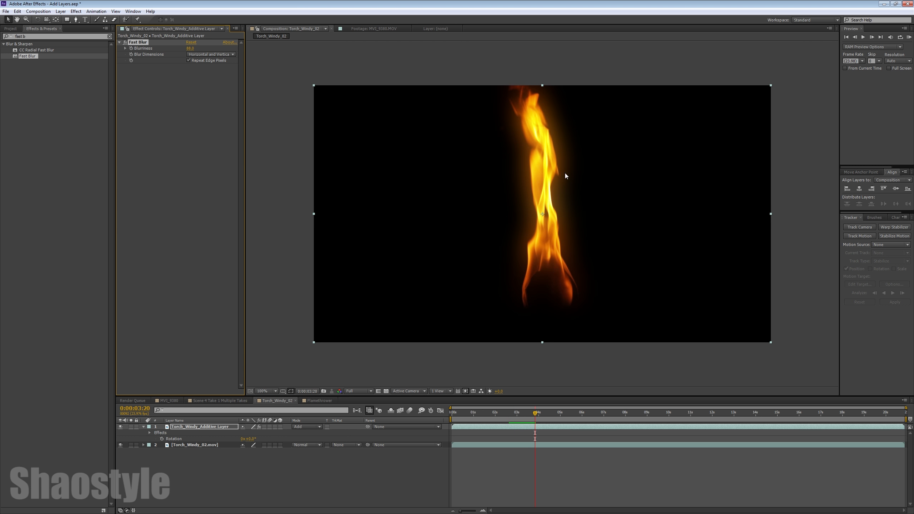
{"action": "mouse_move", "coordinate": [579, 263]}
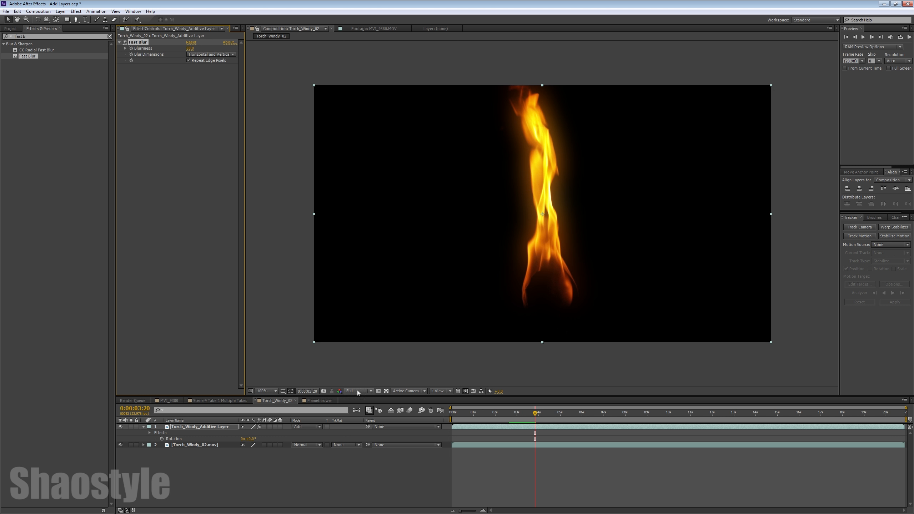
{"action": "mouse_move", "coordinate": [513, 102]}
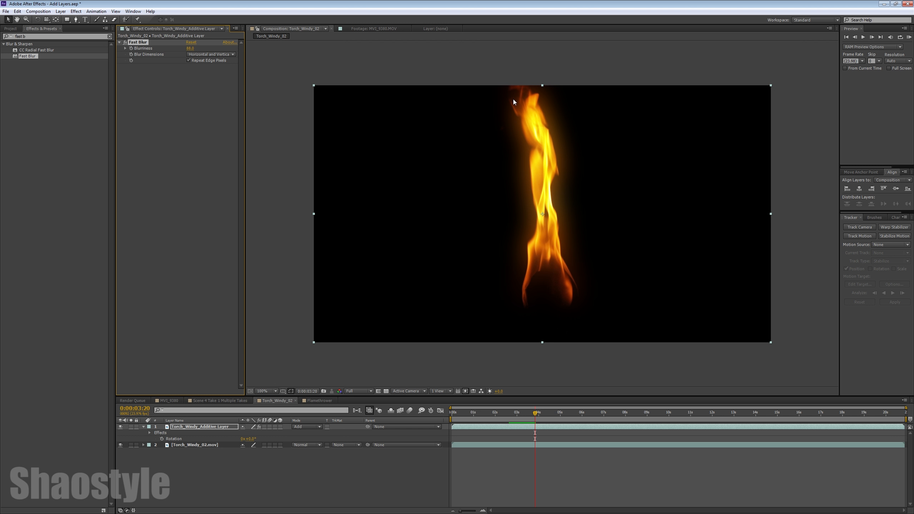
{"action": "mouse_move", "coordinate": [577, 297]}
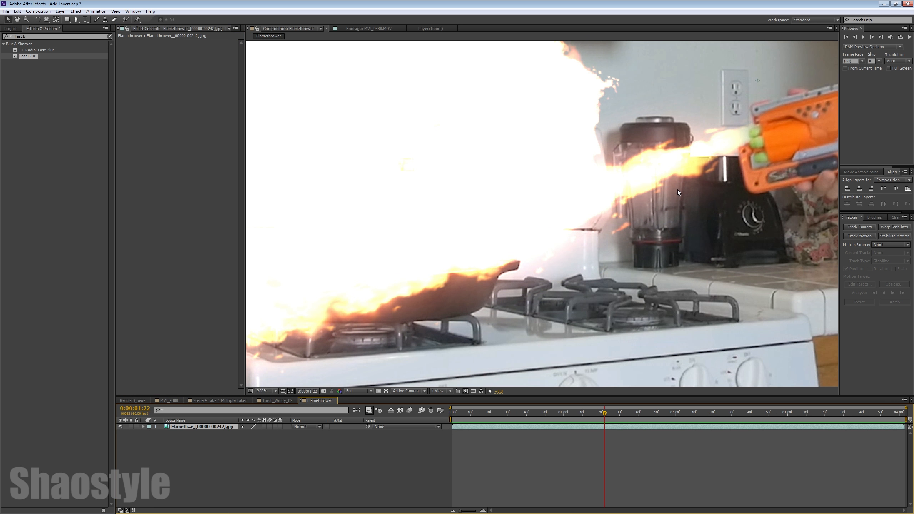
{"action": "mouse_move", "coordinate": [662, 128]}
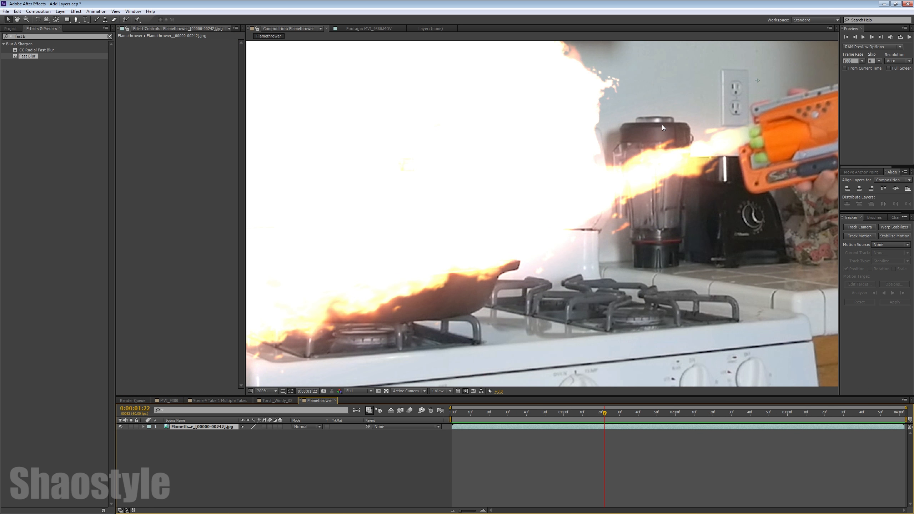
{"action": "mouse_move", "coordinate": [642, 120]}
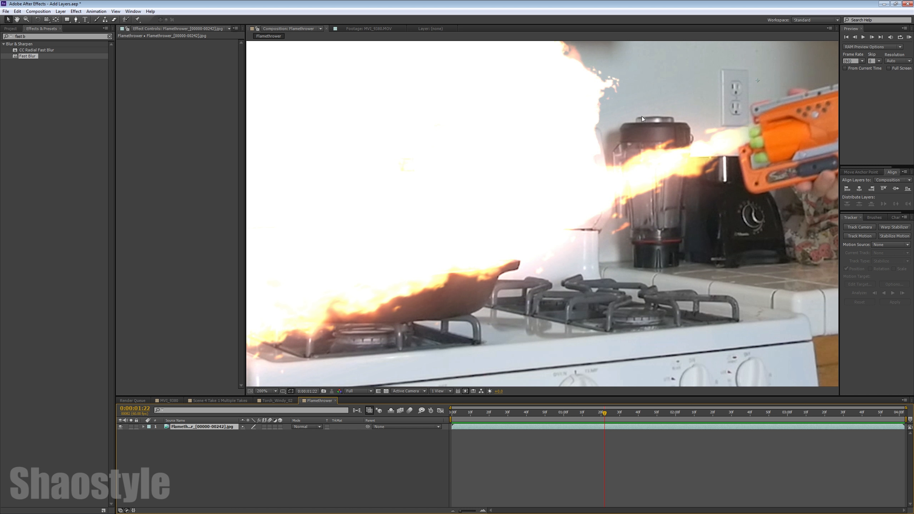
{"action": "mouse_move", "coordinate": [690, 148]}
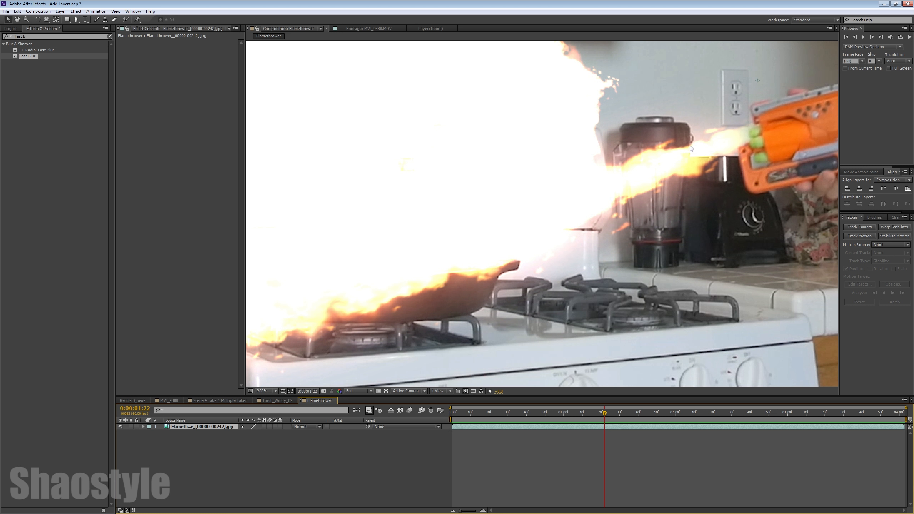
{"action": "left_click", "coordinate": [274, 400]}
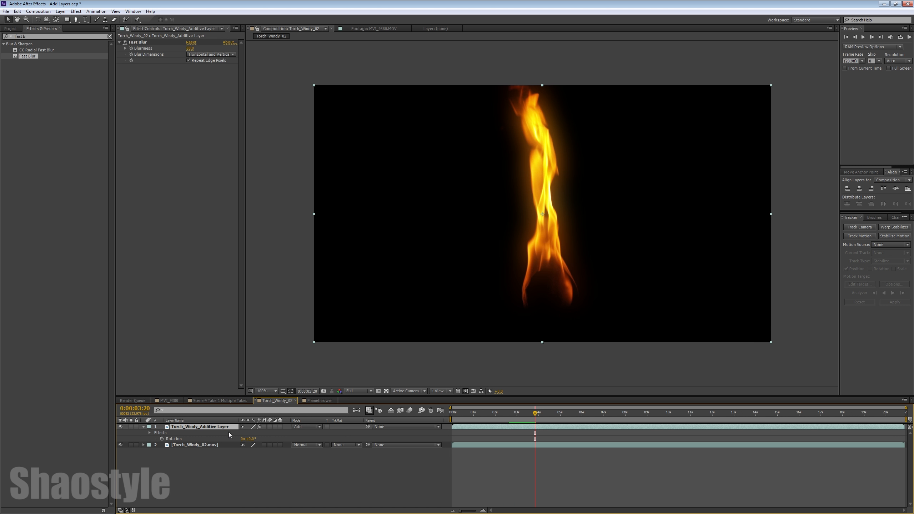
{"action": "mouse_move", "coordinate": [145, 46]}
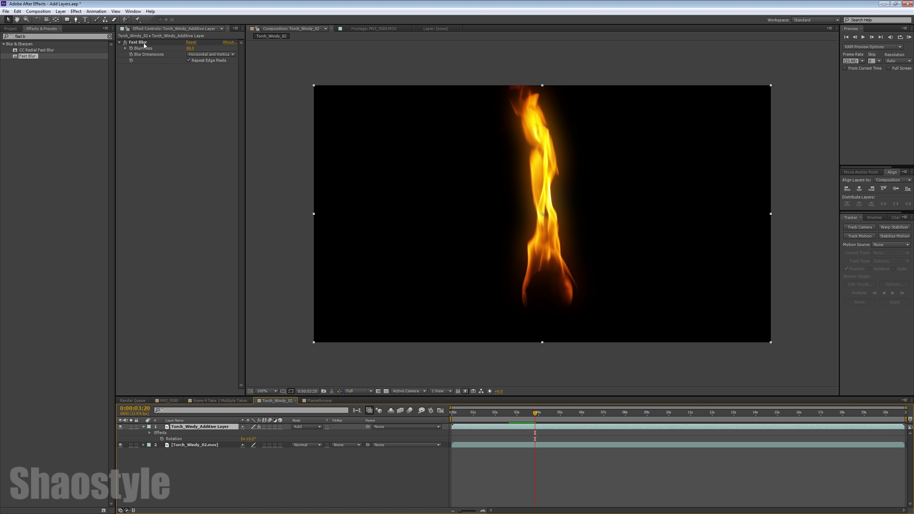
{"action": "mouse_move", "coordinate": [579, 355]}
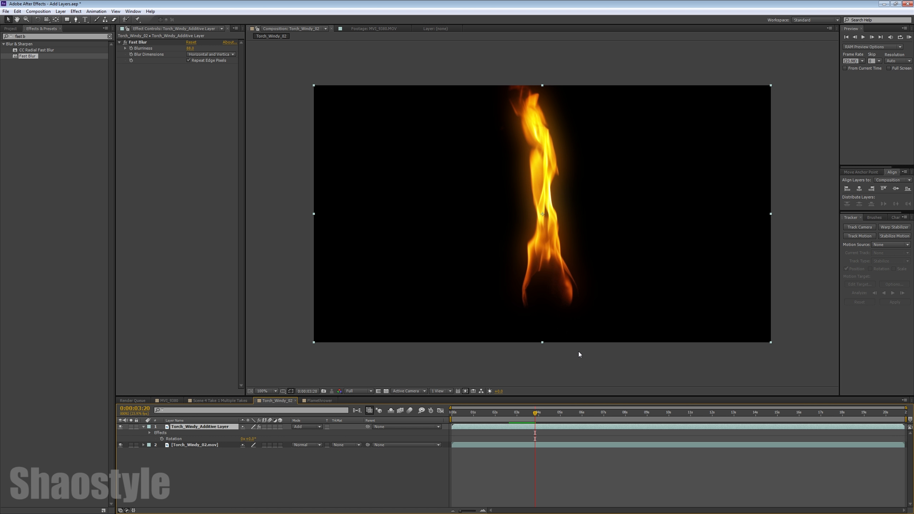
{"action": "mouse_move", "coordinate": [578, 363]}
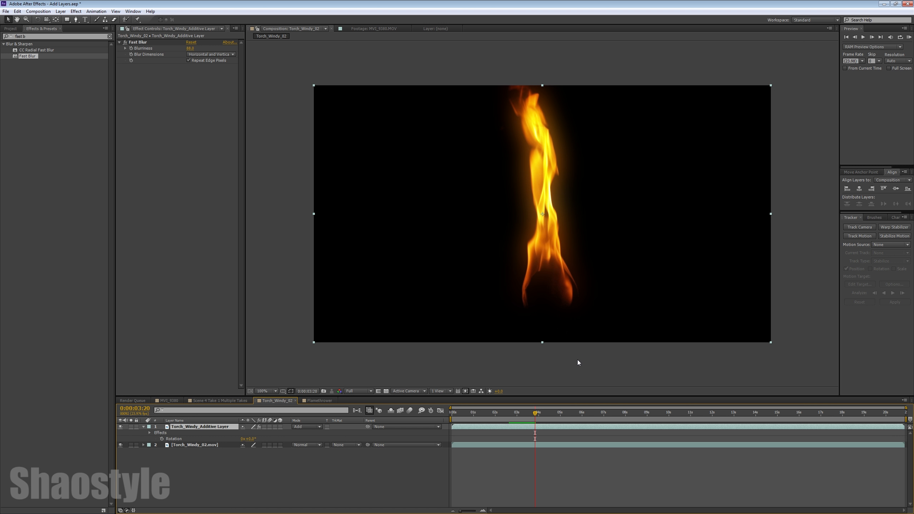
{"action": "mouse_move", "coordinate": [519, 425]}
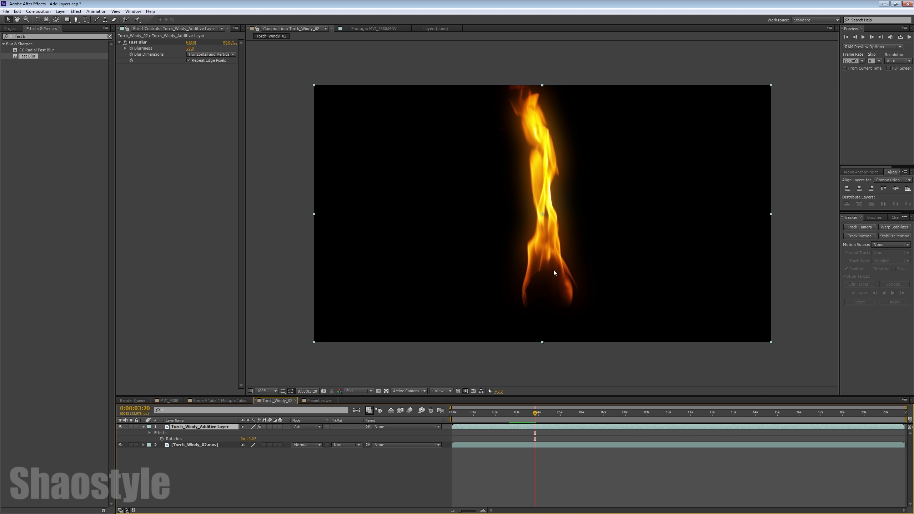
{"action": "mouse_move", "coordinate": [226, 468]}
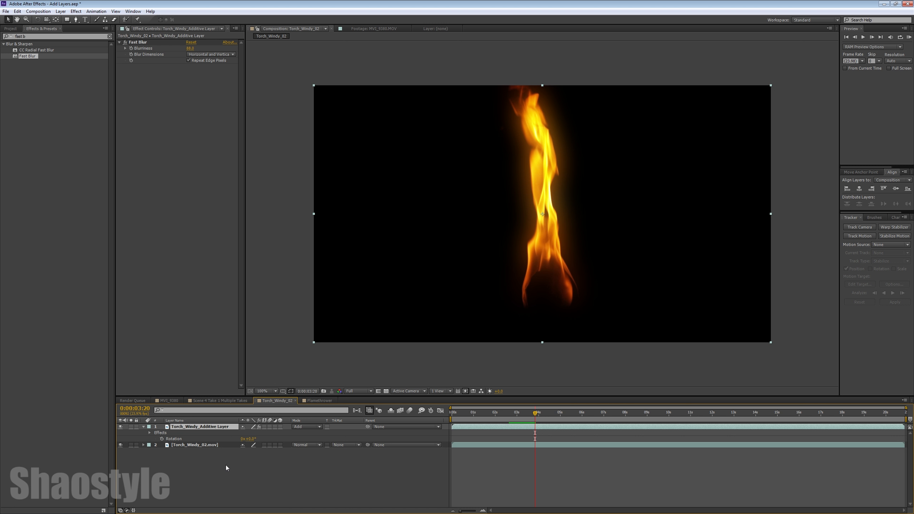
{"action": "mouse_move", "coordinate": [526, 145]}
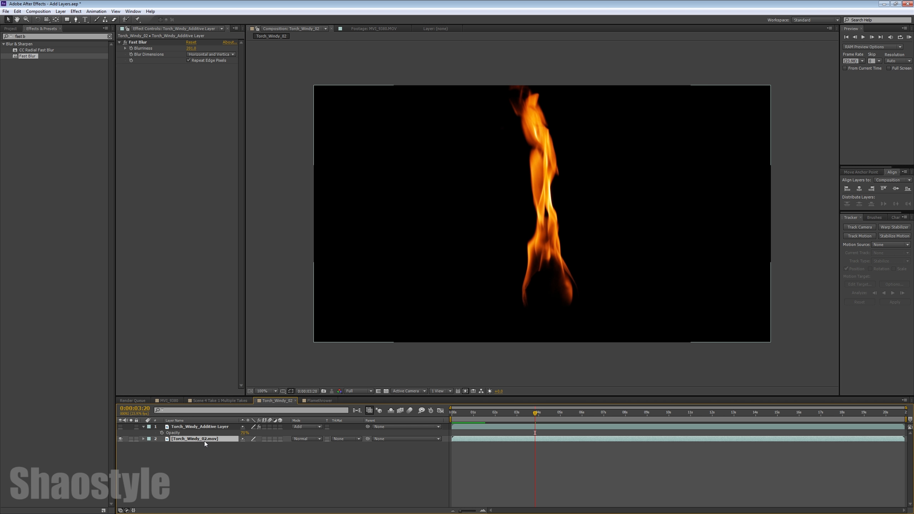
Select the Torch_Windy_02.mov layer and search 'glow' in Effects & Presets.
{"action": "left_click", "coordinate": [194, 439]}
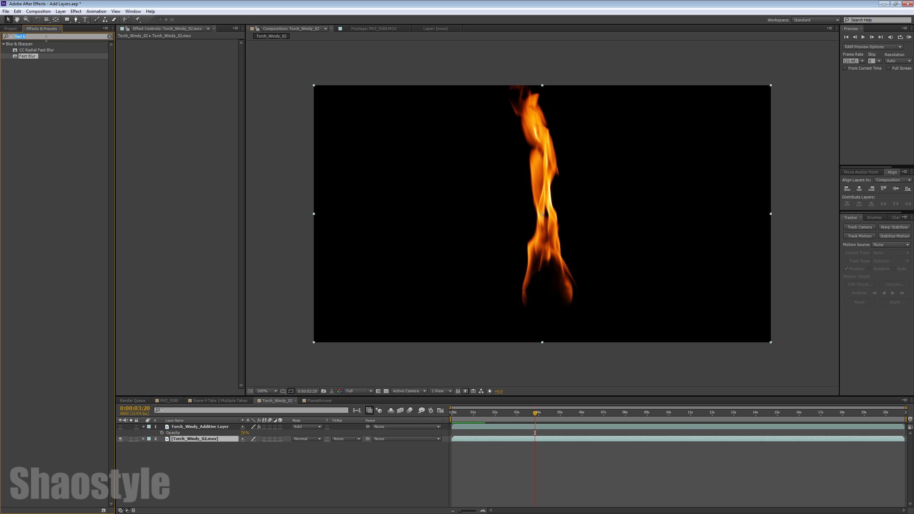
{"action": "type", "text": "glow"}
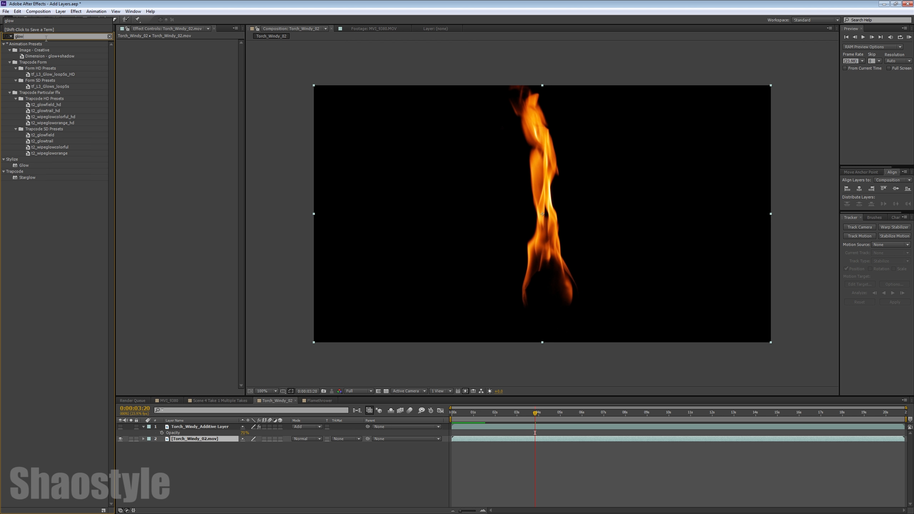
Apply the Stylize > Glow effect to the Torch_Windy_02.mov footage layer.
{"action": "double_click", "coordinate": [24, 165]}
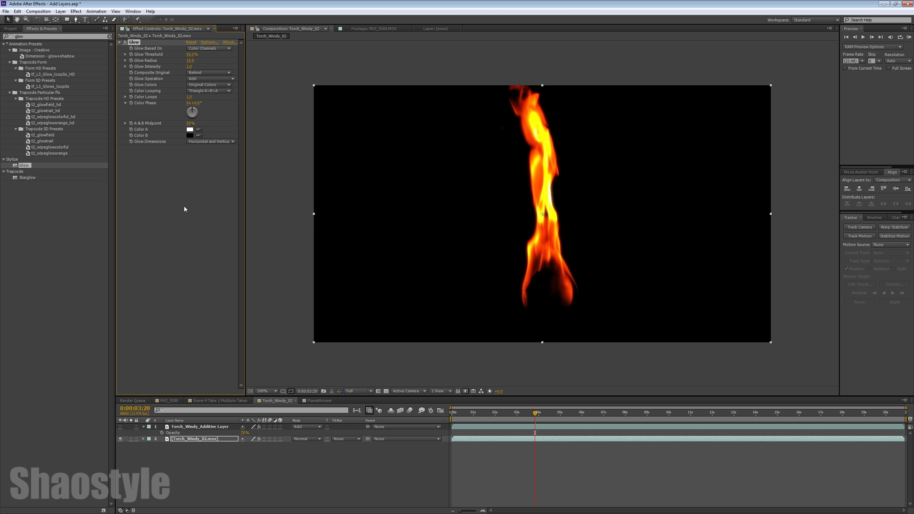
{"action": "mouse_move", "coordinate": [544, 175]}
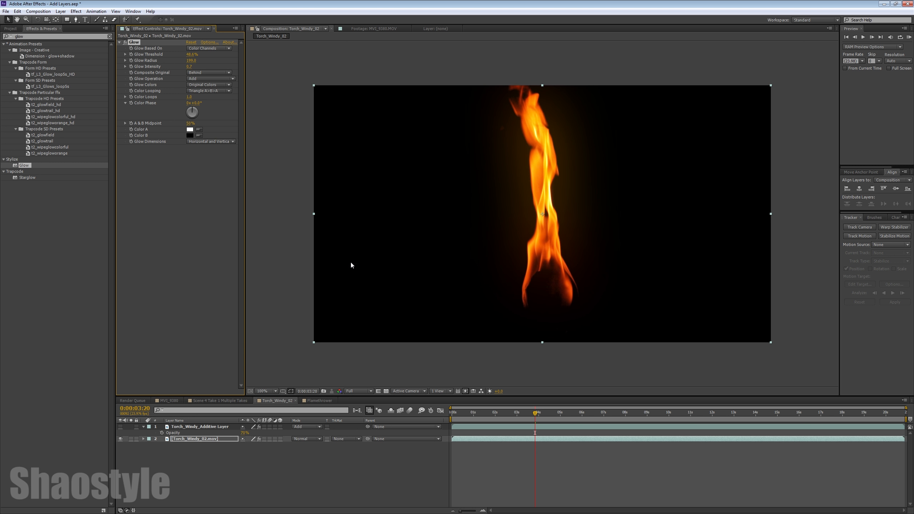
{"action": "mouse_move", "coordinate": [334, 227]}
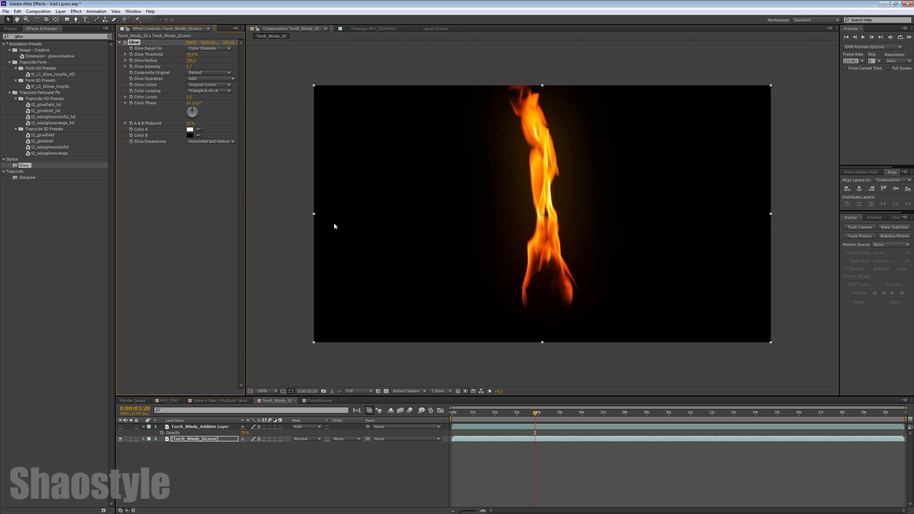
{"action": "mouse_move", "coordinate": [167, 183]}
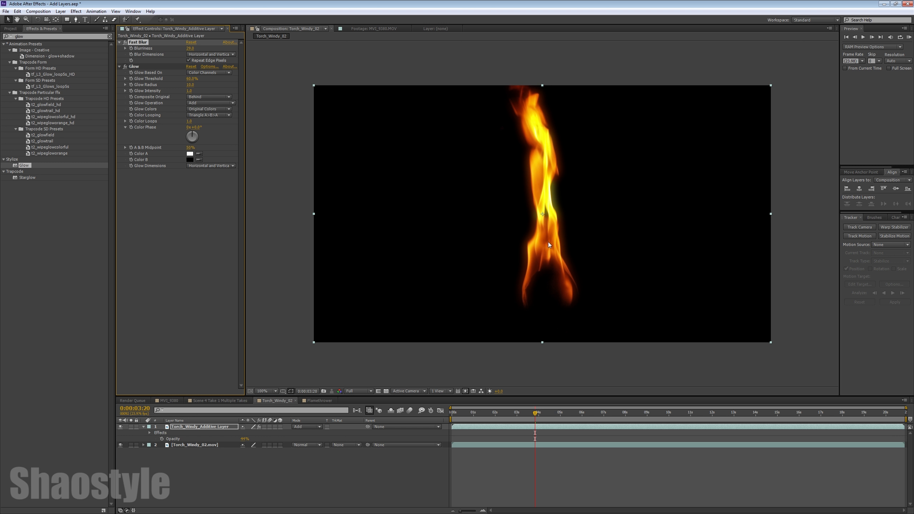
{"action": "mouse_move", "coordinate": [551, 207]}
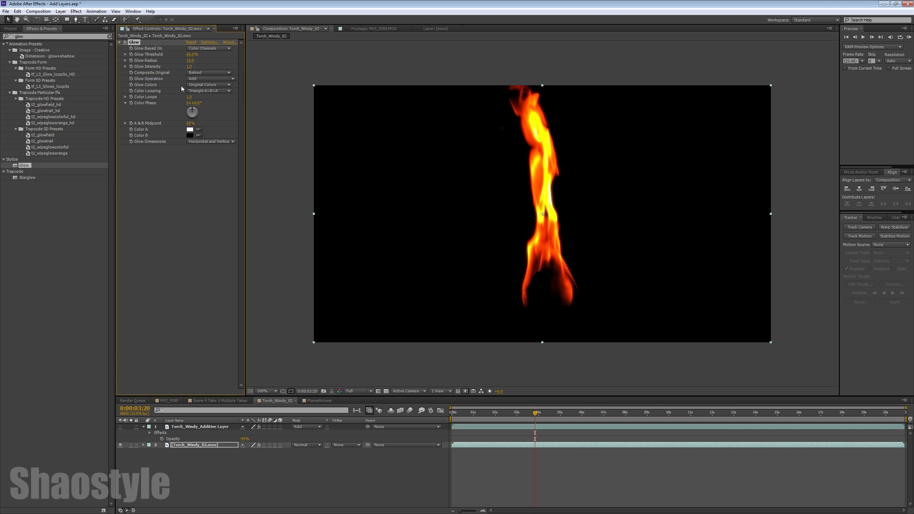
Retune the Glow settings on the Torch_Windy_02.mov footage layer.
{"action": "left_click_drag", "start_coordinate": [192, 54], "coordinate": [181, 53]}
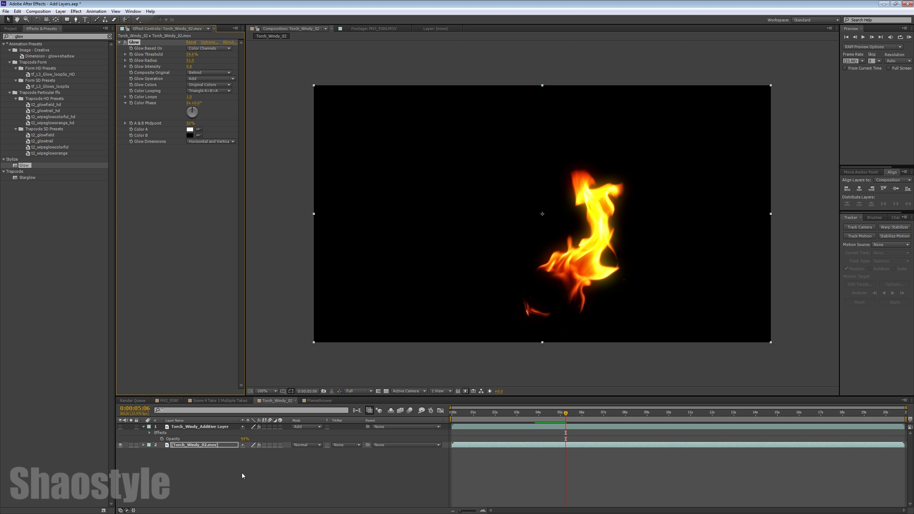
{"action": "mouse_move", "coordinate": [112, 450]}
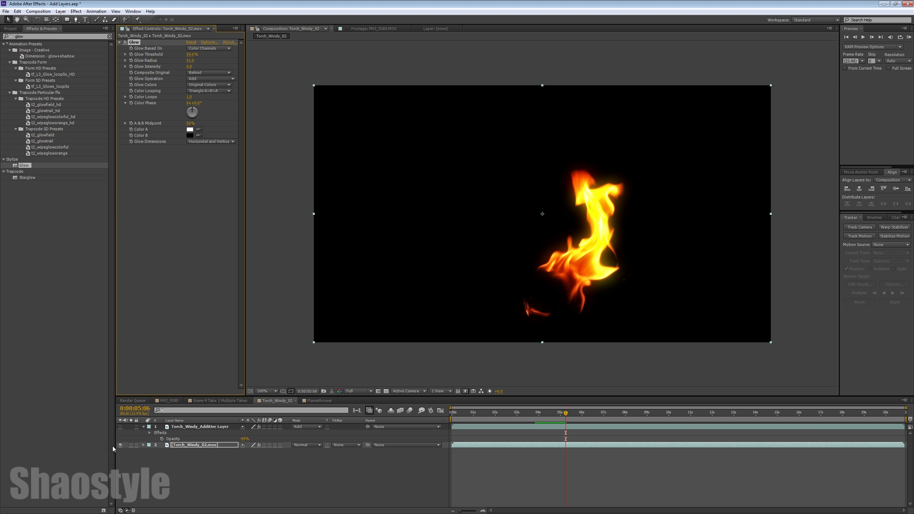
{"action": "mouse_move", "coordinate": [176, 65]}
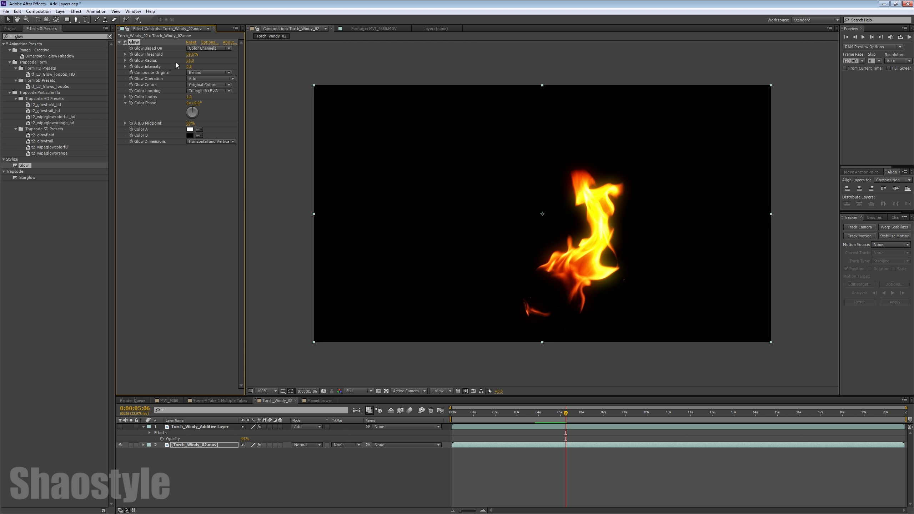
{"action": "mouse_move", "coordinate": [602, 214]}
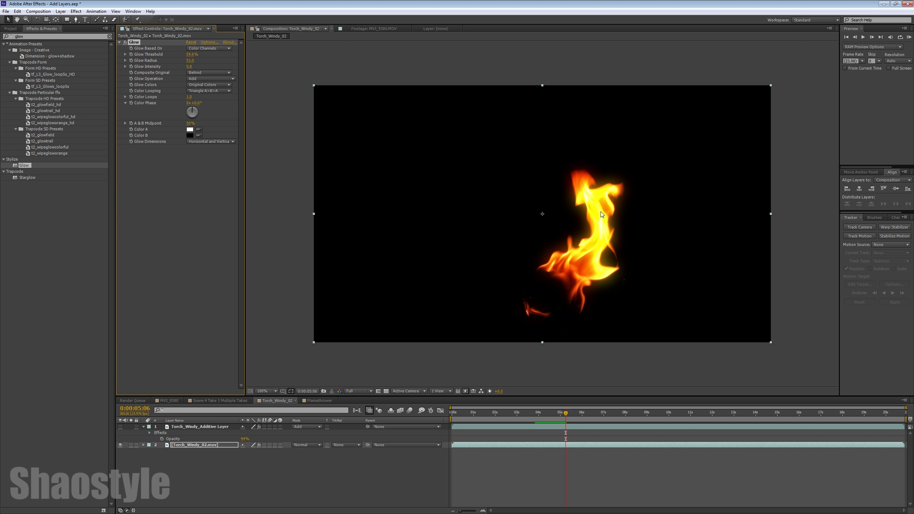
{"action": "mouse_move", "coordinate": [187, 459]}
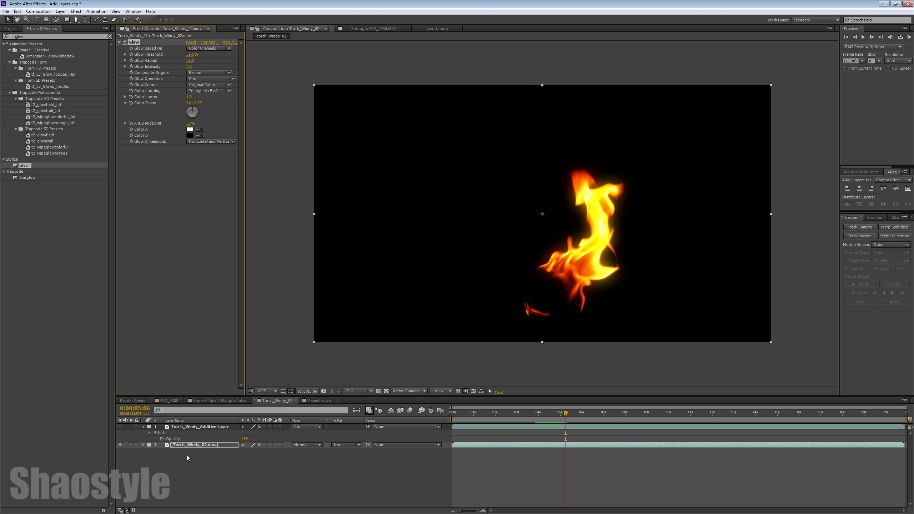
{"action": "mouse_move", "coordinate": [218, 451]}
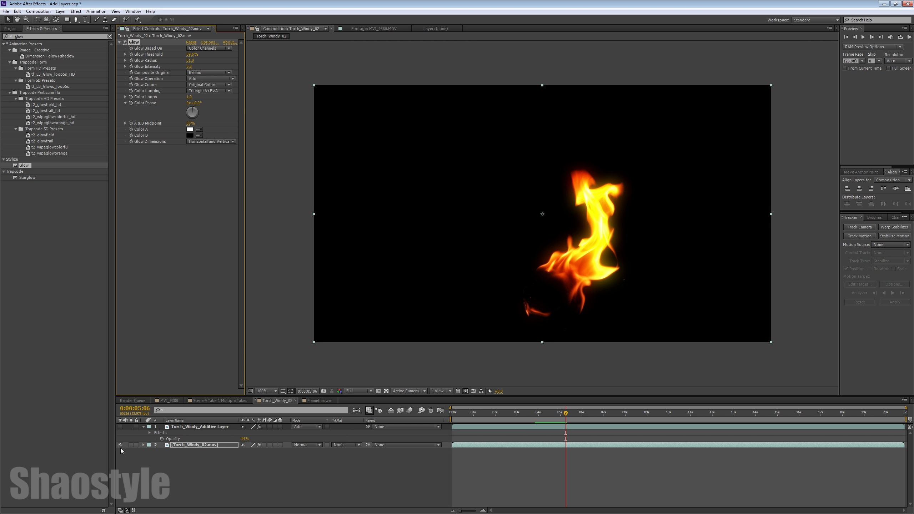
{"action": "mouse_move", "coordinate": [145, 447]}
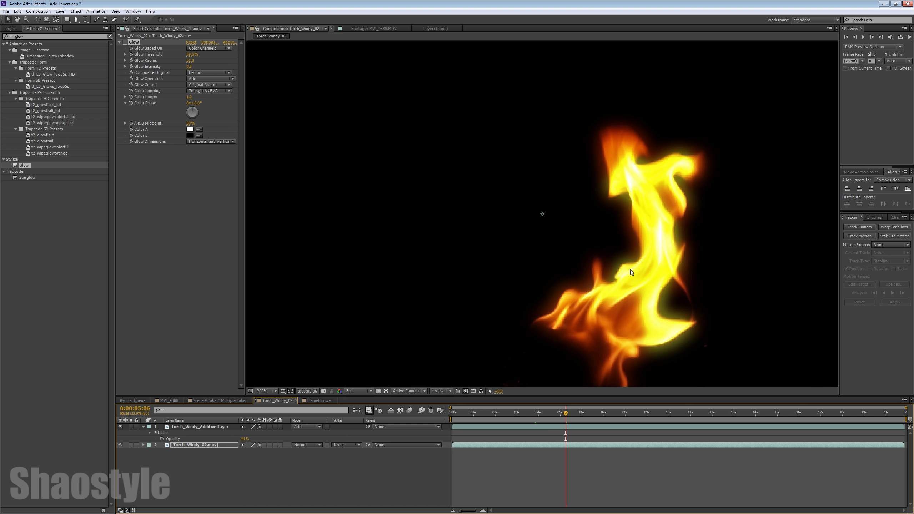
{"action": "mouse_move", "coordinate": [643, 214]}
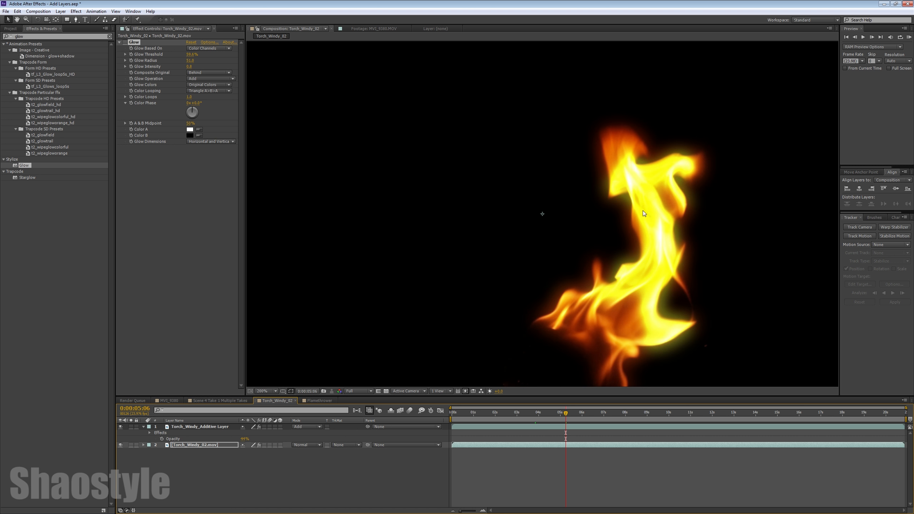
{"action": "mouse_move", "coordinate": [551, 303]}
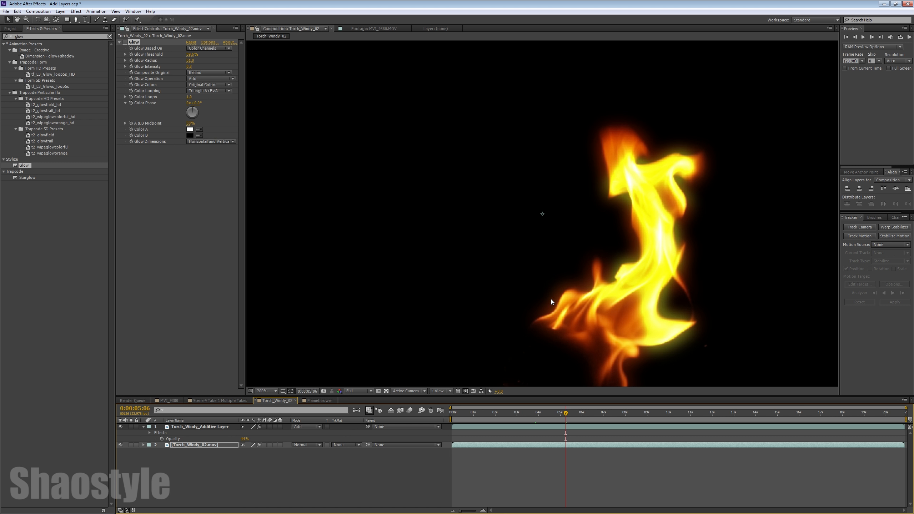
{"action": "mouse_move", "coordinate": [617, 226]}
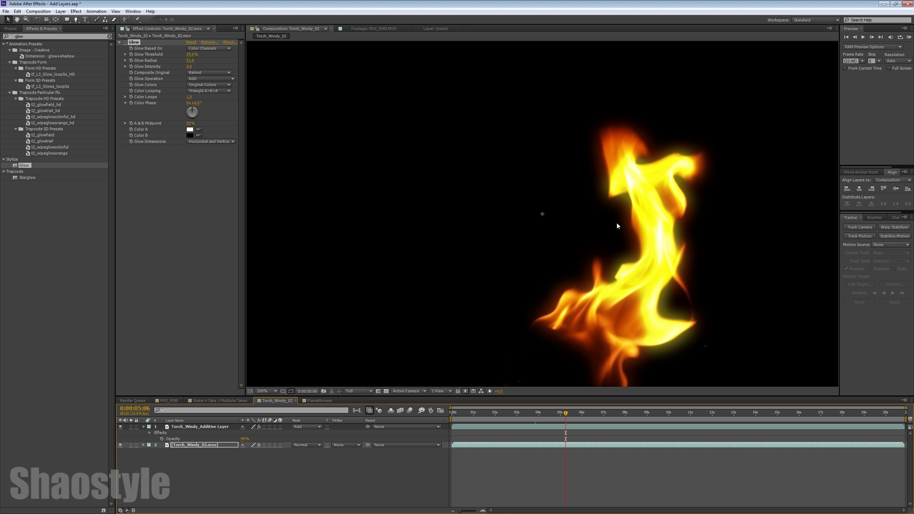
{"action": "mouse_move", "coordinate": [597, 252]}
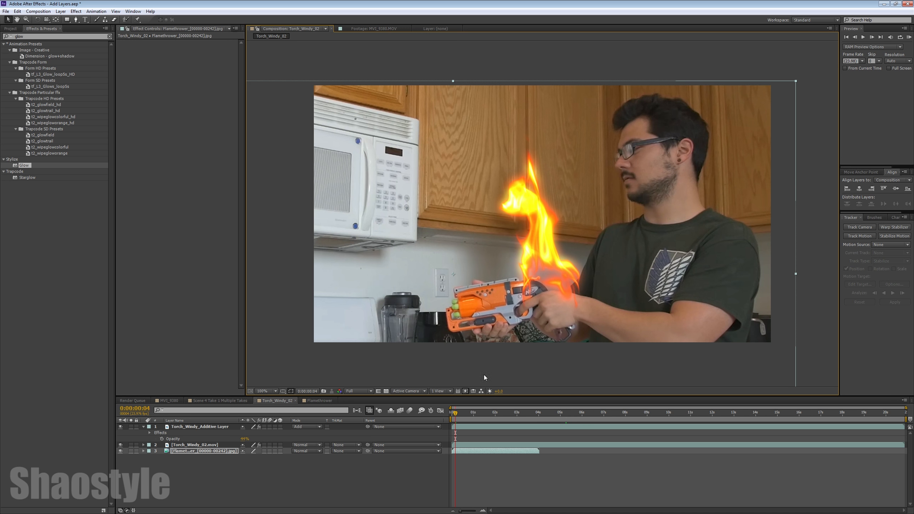
{"action": "mouse_move", "coordinate": [175, 497]}
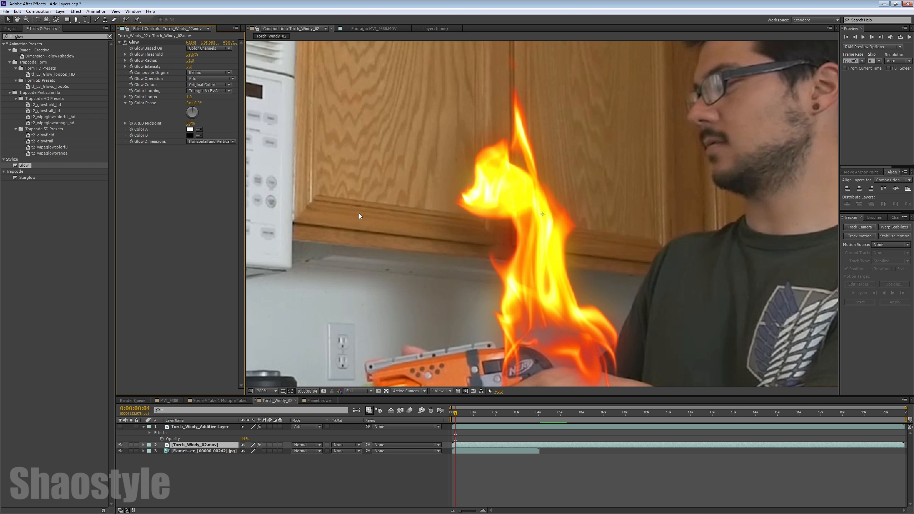
{"action": "mouse_move", "coordinate": [465, 177]}
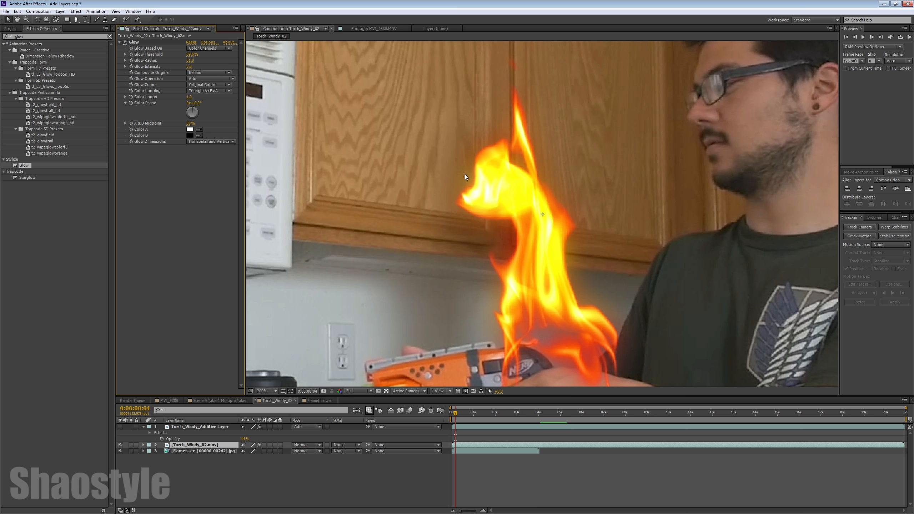
{"action": "mouse_move", "coordinate": [497, 136]}
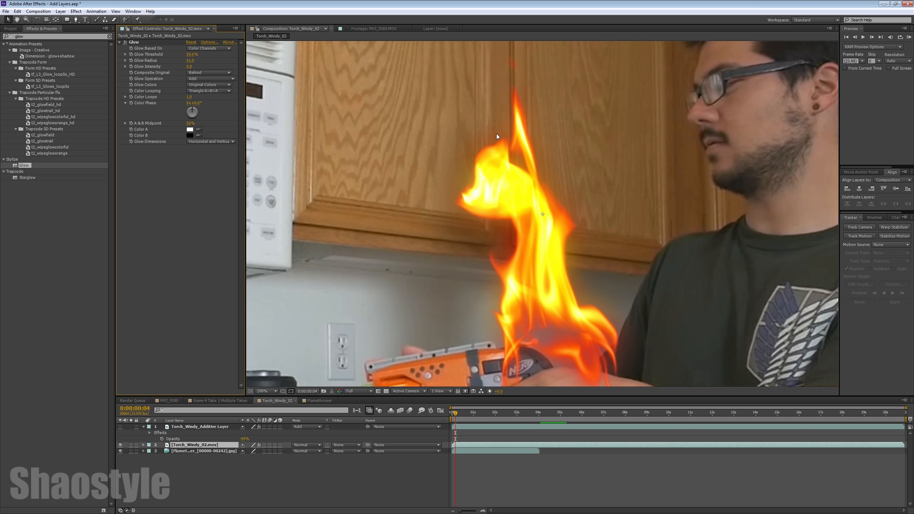
{"action": "mouse_move", "coordinate": [598, 186]}
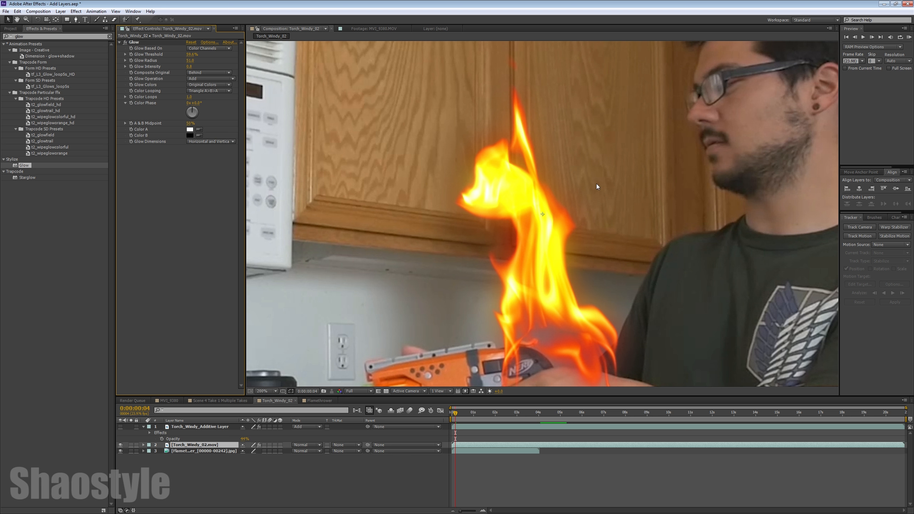
{"action": "mouse_move", "coordinate": [500, 259]}
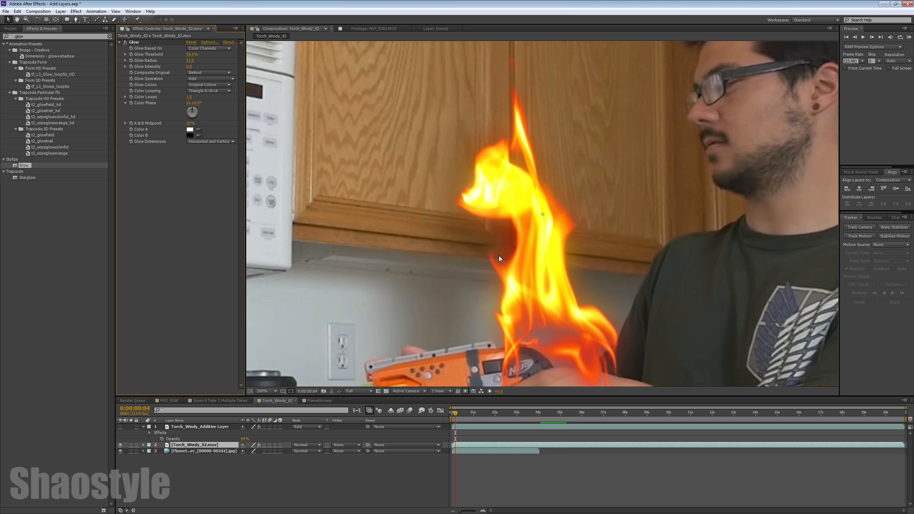
{"action": "mouse_move", "coordinate": [537, 185]}
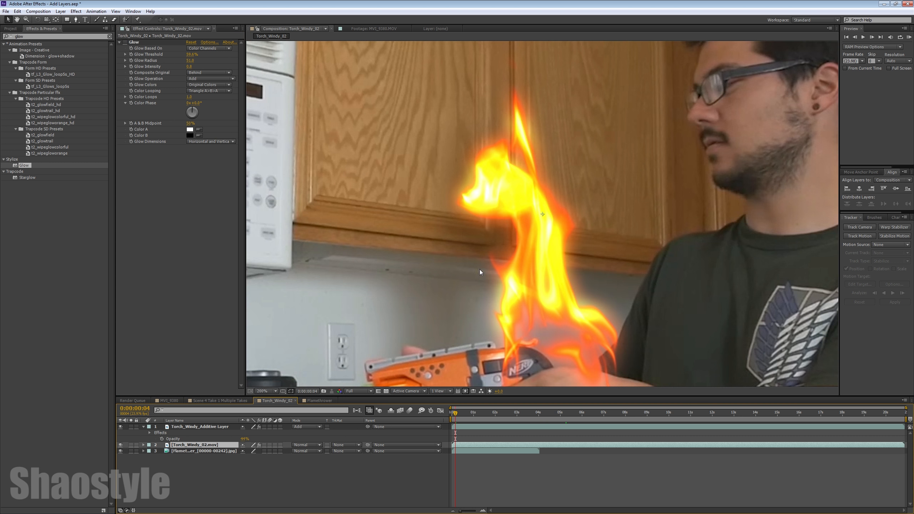
{"action": "mouse_move", "coordinate": [437, 185]}
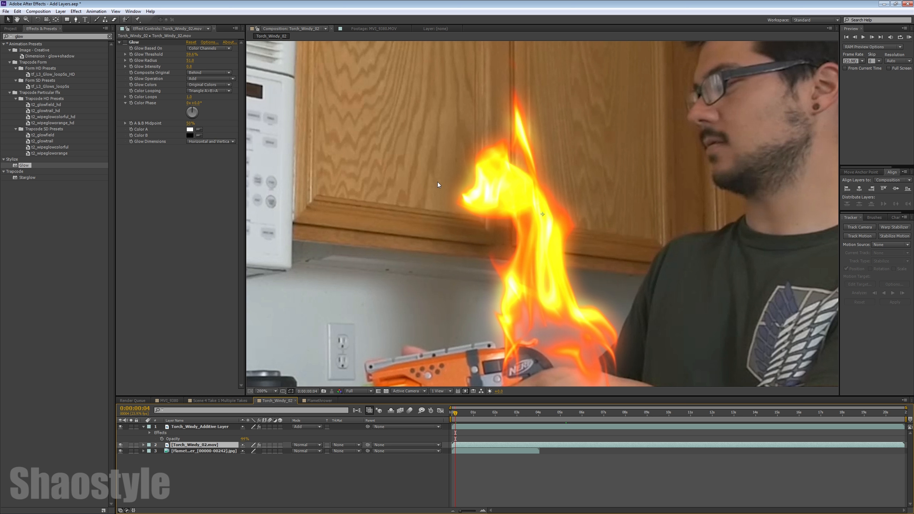
{"action": "mouse_move", "coordinate": [469, 179]}
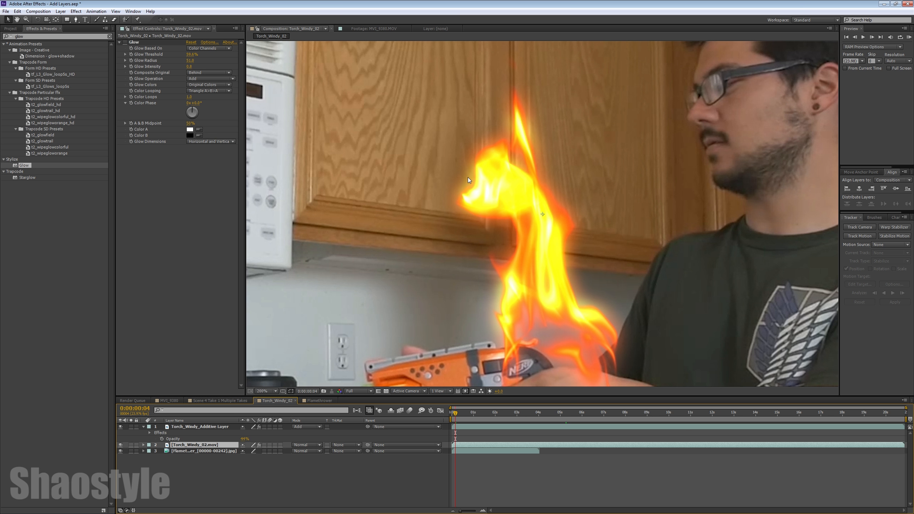
{"action": "mouse_move", "coordinate": [570, 221]}
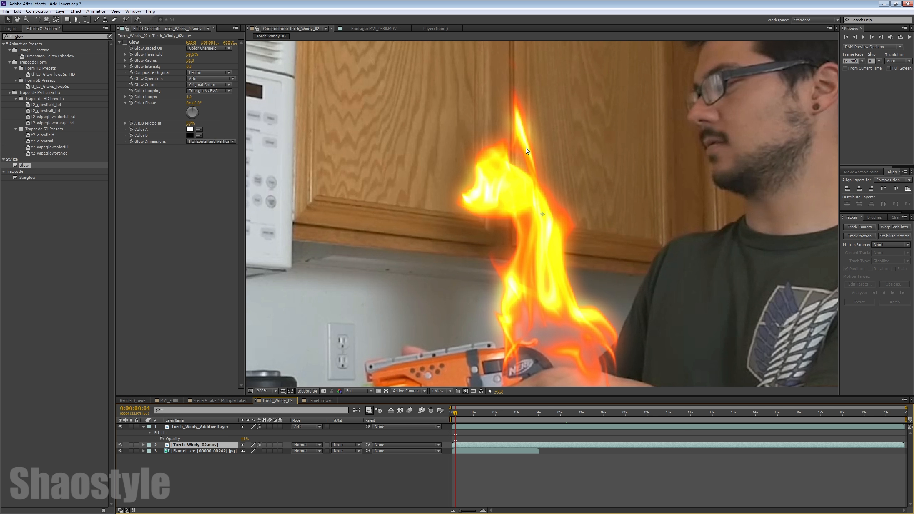
{"action": "mouse_move", "coordinate": [468, 157]}
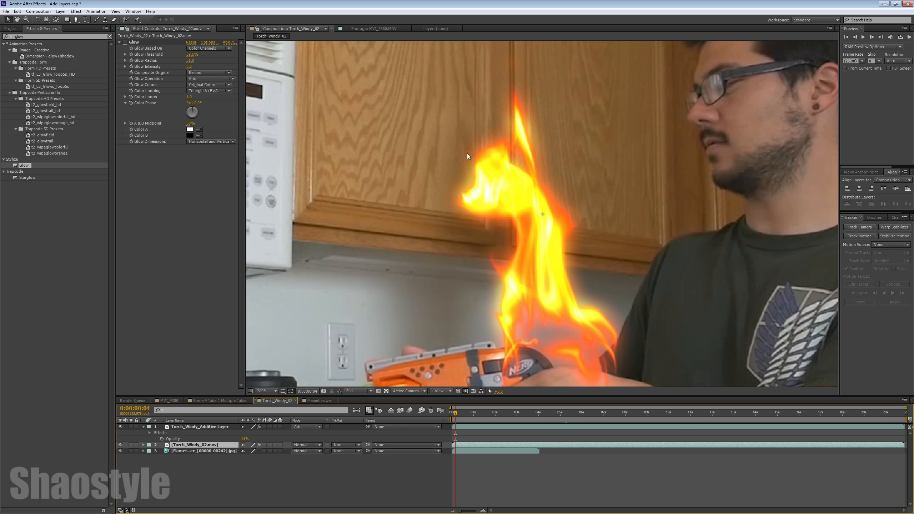
{"action": "mouse_move", "coordinate": [593, 308]}
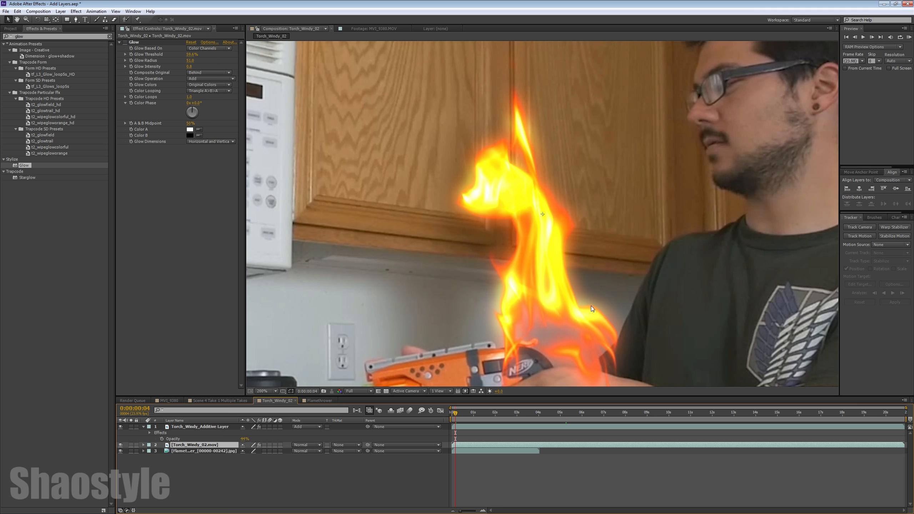
{"action": "mouse_move", "coordinate": [346, 401]}
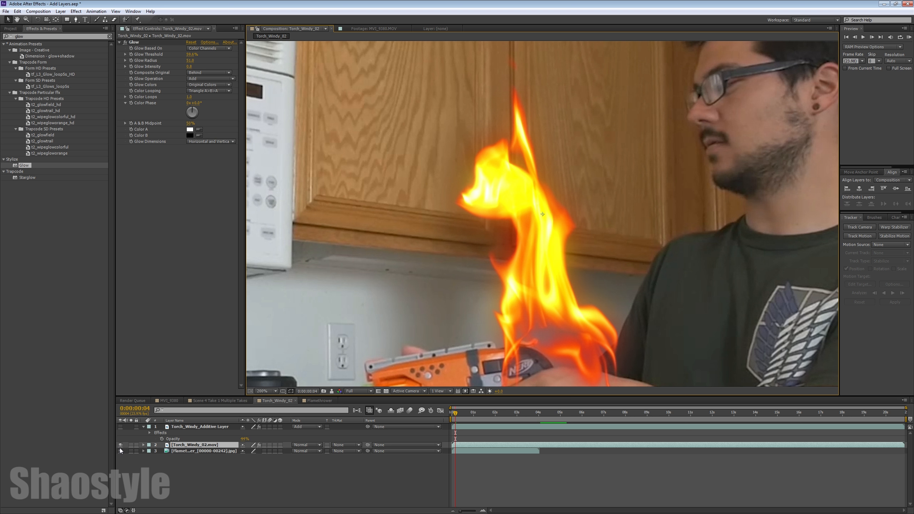
{"action": "mouse_move", "coordinate": [126, 10]}
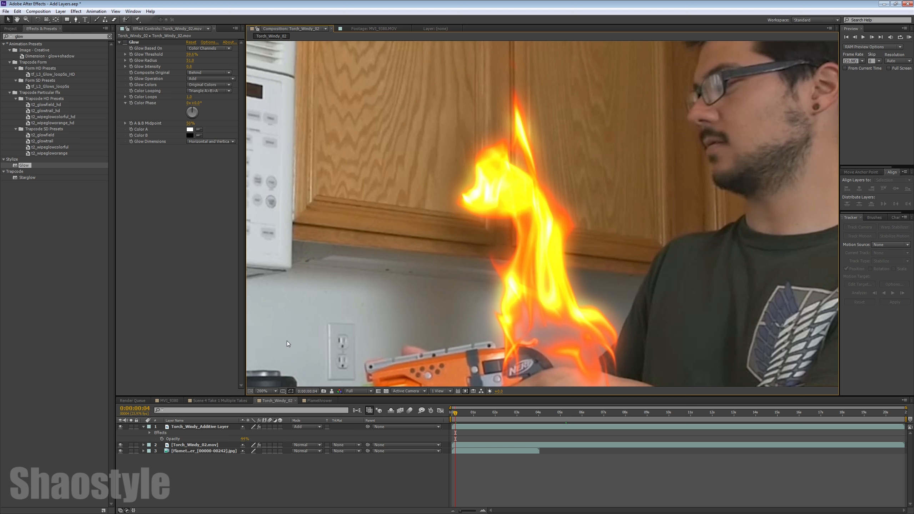
{"action": "mouse_move", "coordinate": [420, 235]}
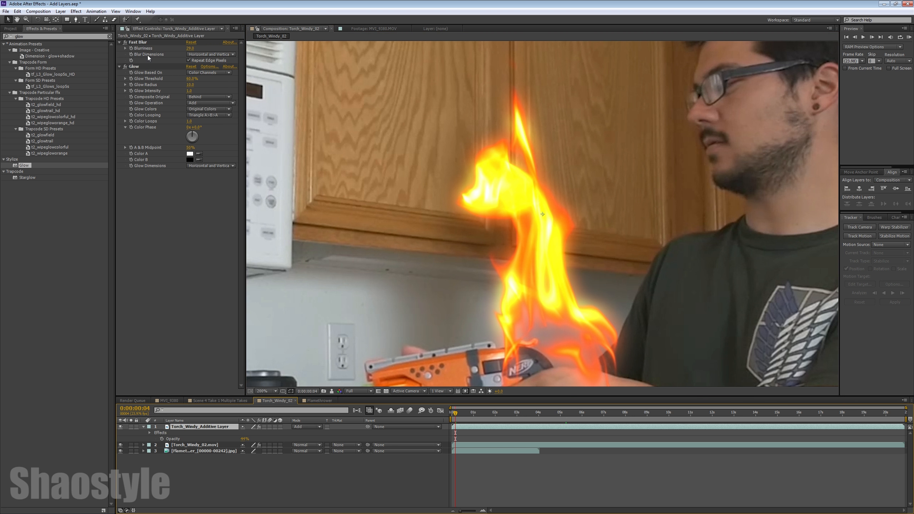
{"action": "mouse_move", "coordinate": [187, 108]}
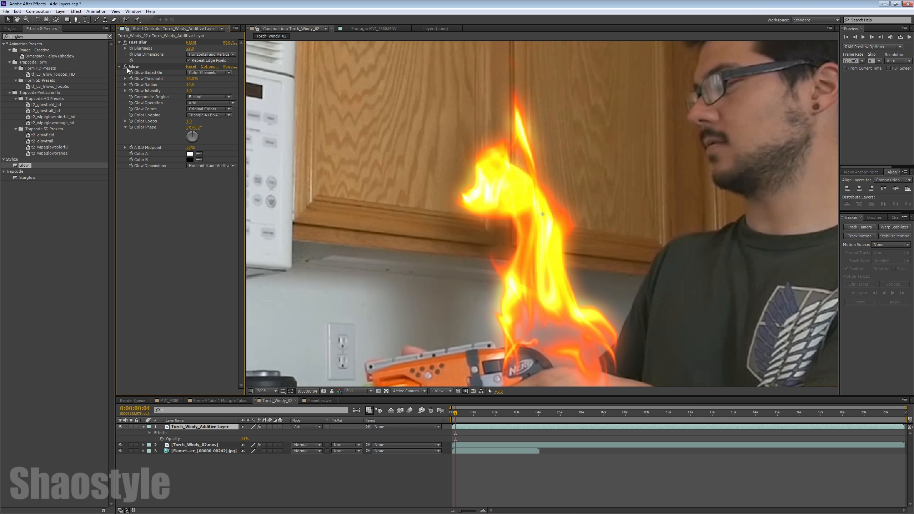
{"action": "mouse_move", "coordinate": [468, 221]}
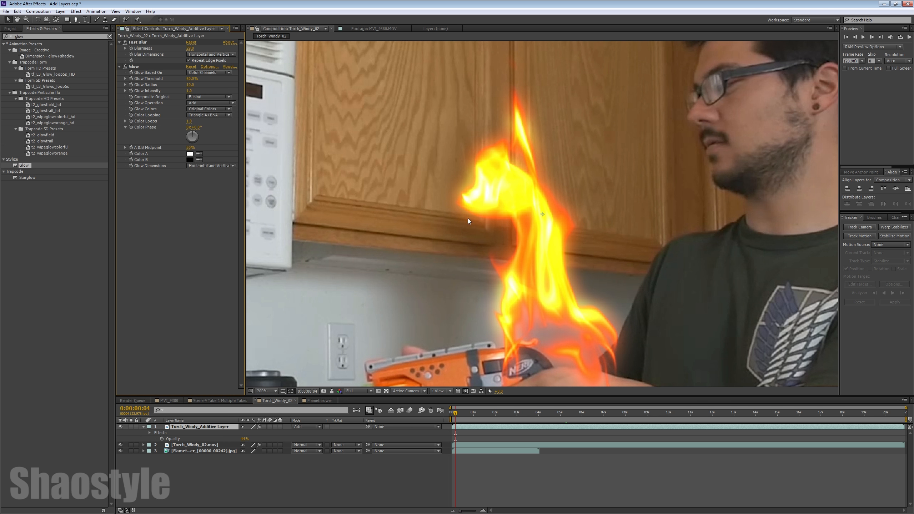
{"action": "mouse_move", "coordinate": [522, 184]}
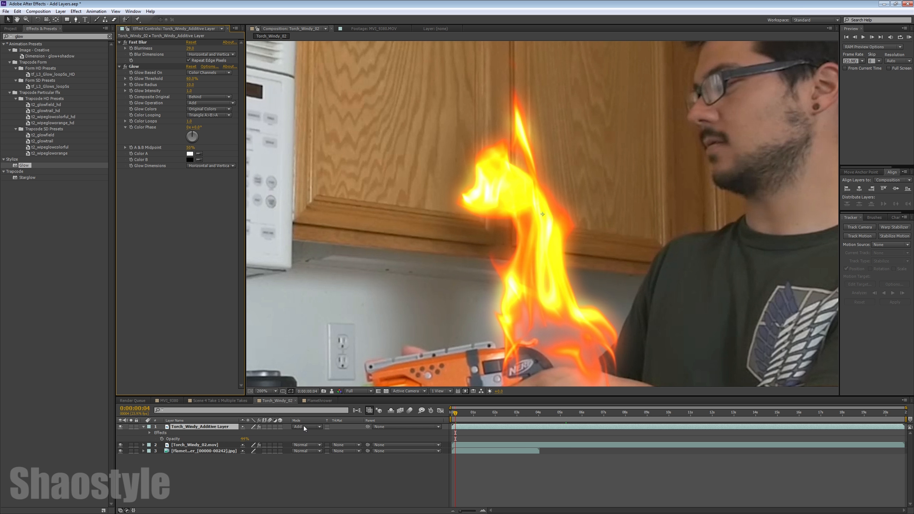
{"action": "mouse_move", "coordinate": [503, 159]}
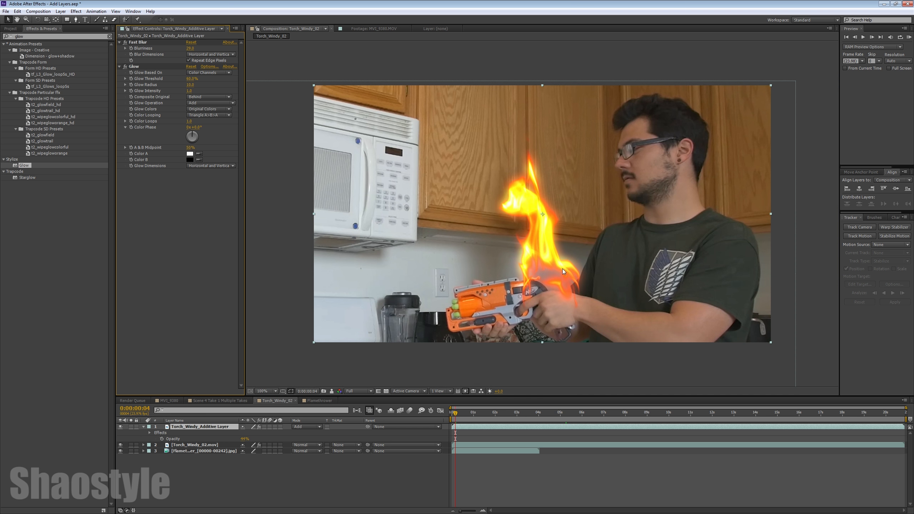
{"action": "mouse_move", "coordinate": [570, 277]}
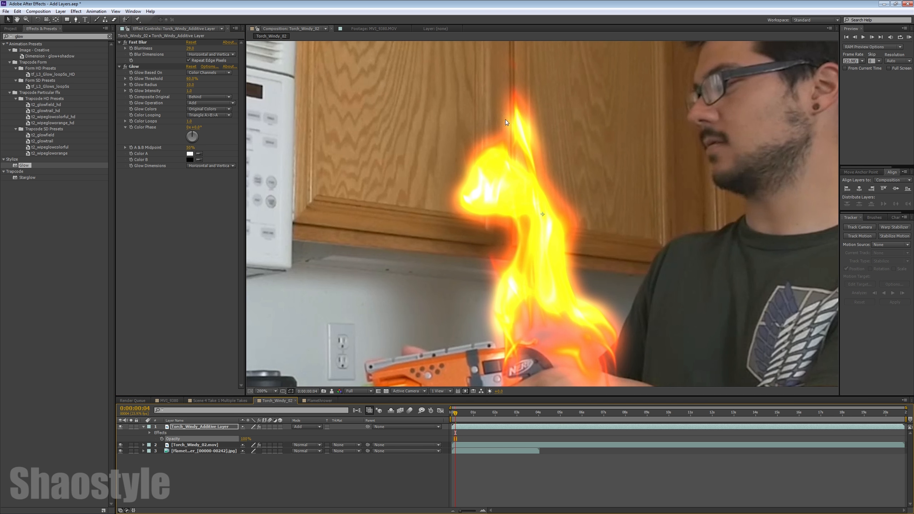
{"action": "mouse_move", "coordinate": [182, 58]}
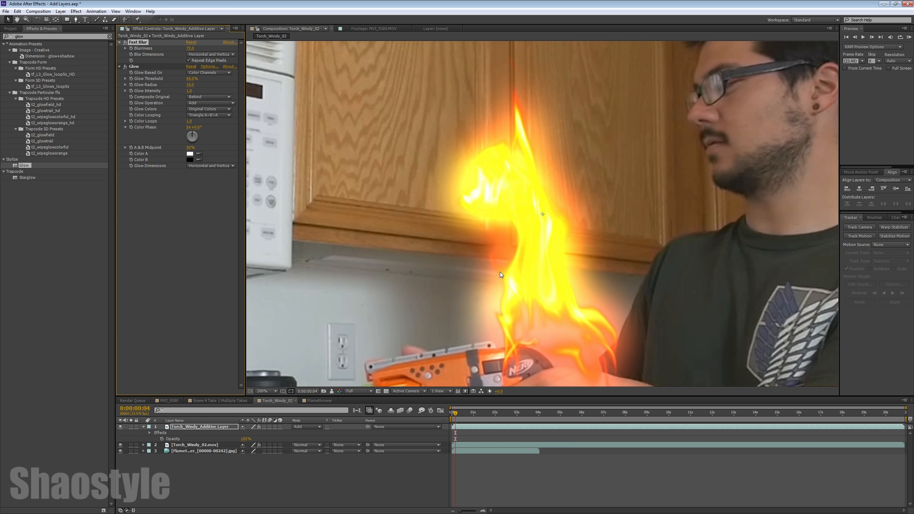
{"action": "mouse_move", "coordinate": [576, 293]}
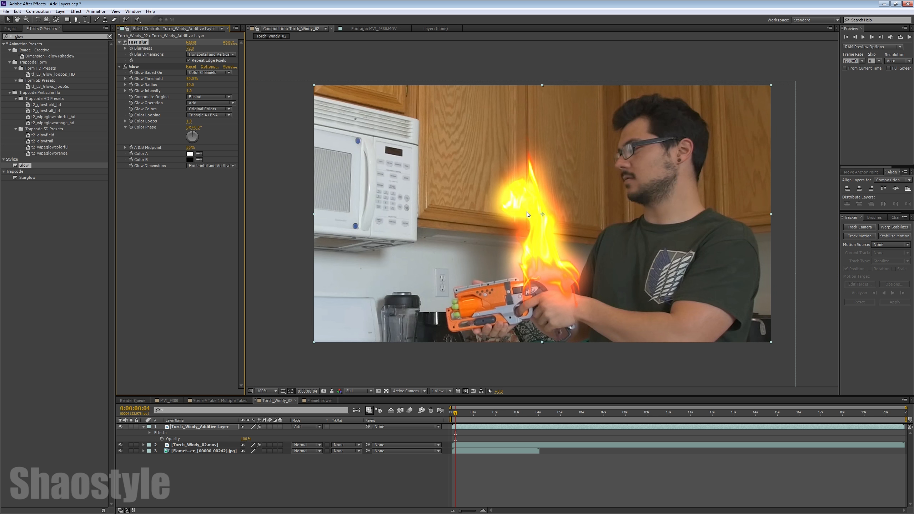
{"action": "mouse_move", "coordinate": [558, 243]}
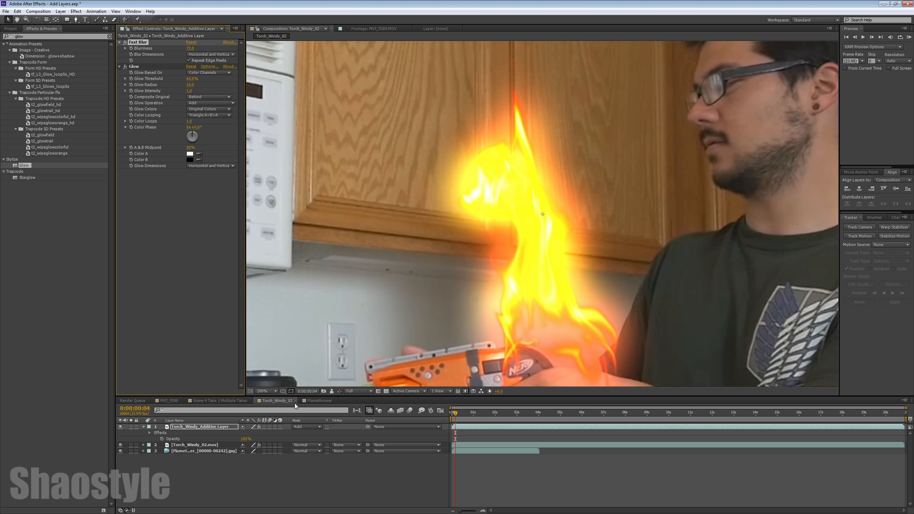
{"action": "mouse_move", "coordinate": [175, 420]}
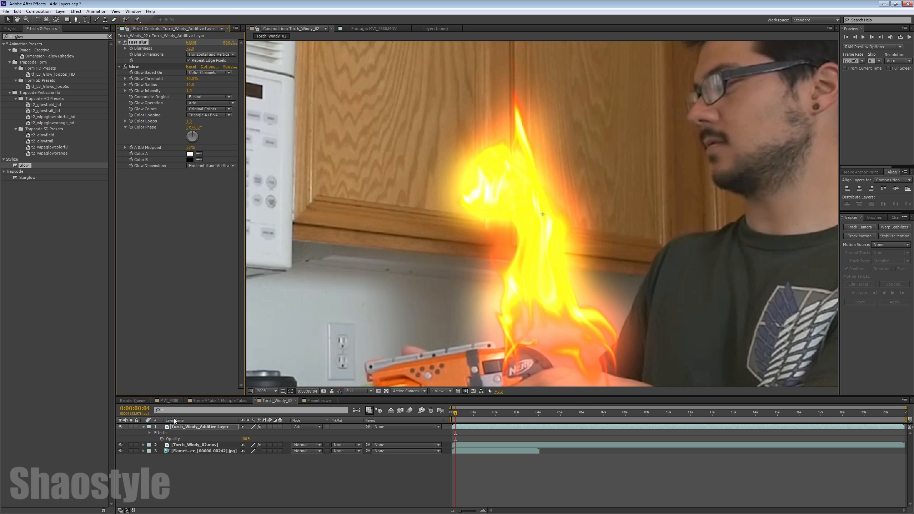
Switch to the MVI_9380 night-street composition.
{"action": "left_click", "coordinate": [169, 400]}
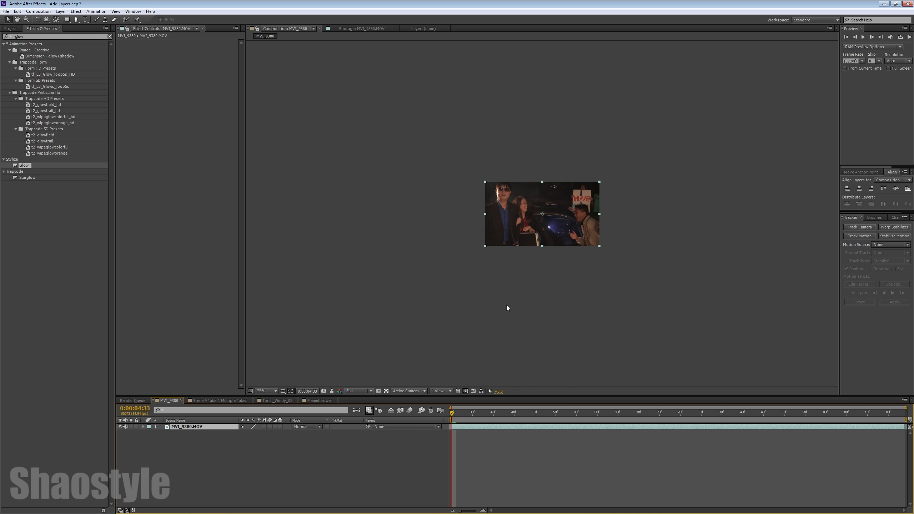
Zoom the viewer to 100%, duplicate the MVI_9380 footage layer and set the top copy to Add blending.
{"action": "left_click", "coordinate": [263, 390]}
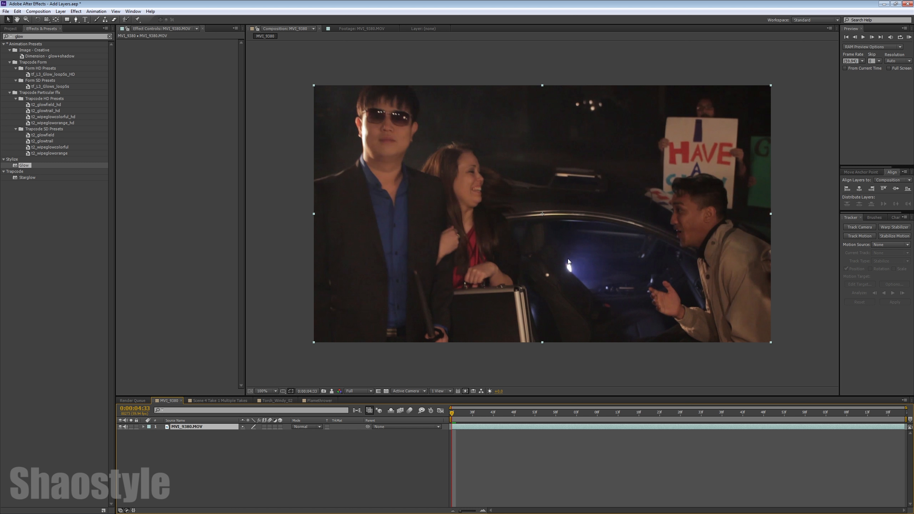
{"action": "mouse_move", "coordinate": [506, 270]}
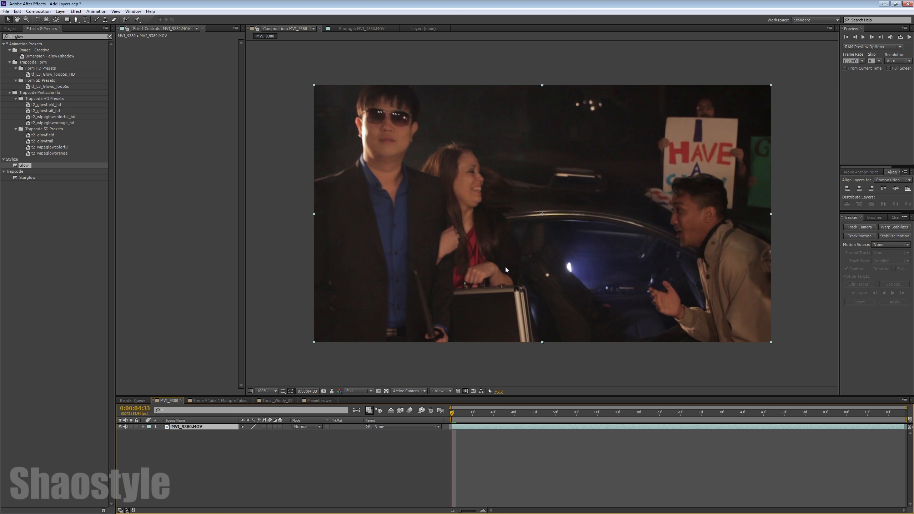
{"action": "mouse_move", "coordinate": [547, 261]}
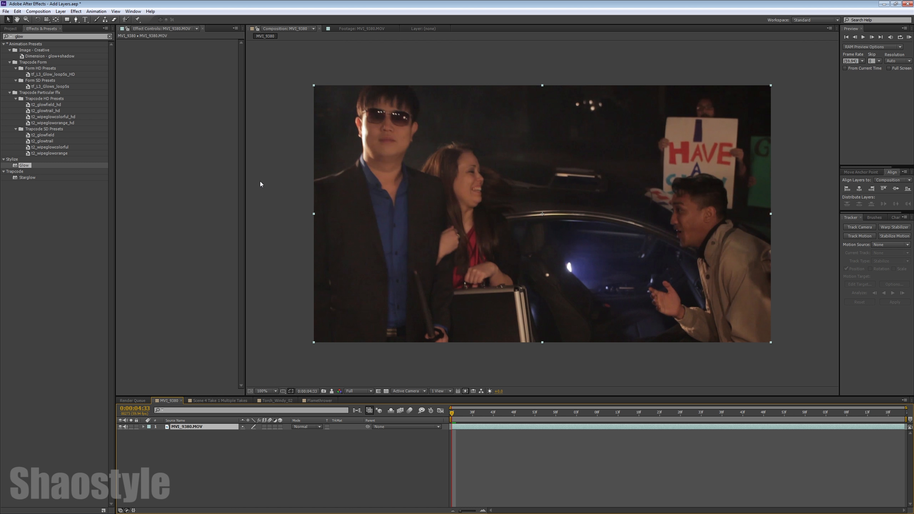
{"action": "mouse_move", "coordinate": [237, 368]}
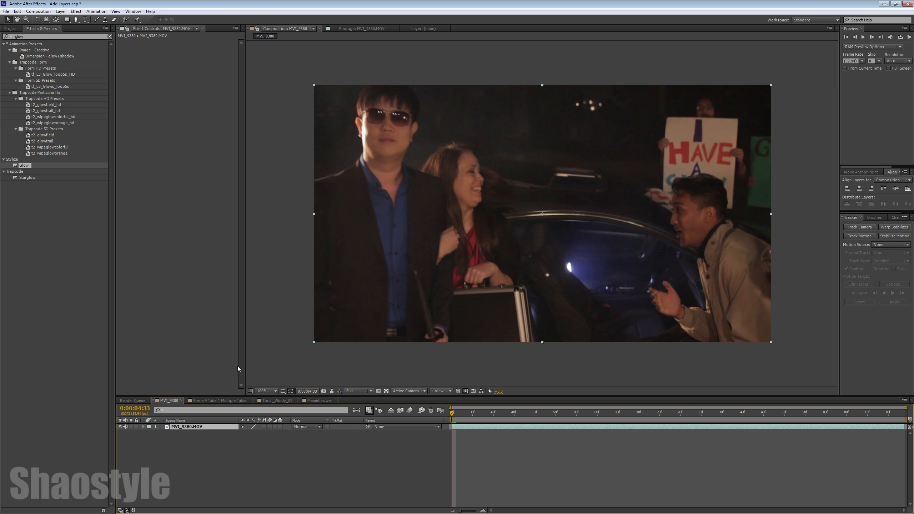
{"action": "mouse_move", "coordinate": [2, 80]}
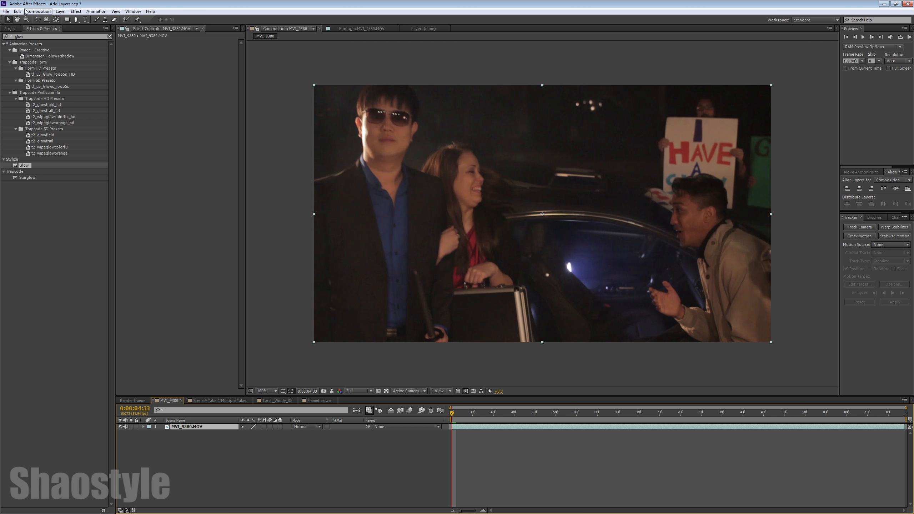
{"action": "left_click", "coordinate": [17, 12]}
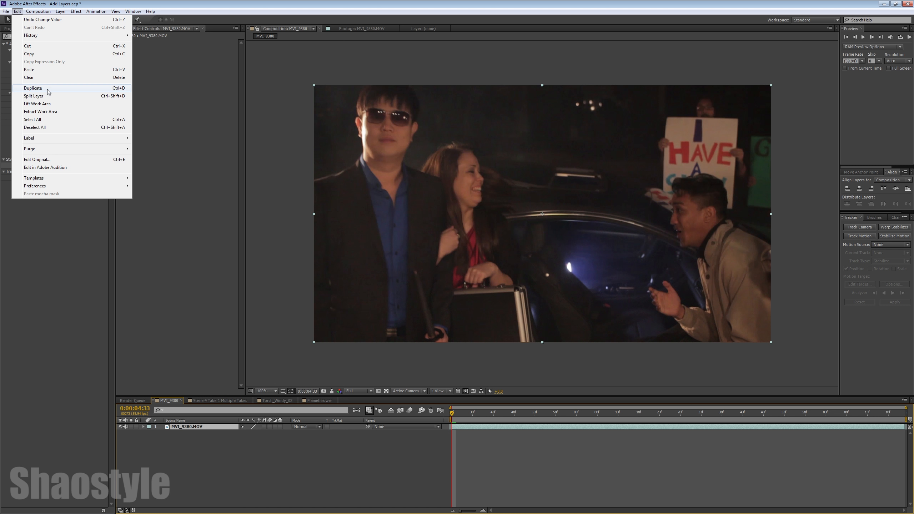
{"action": "left_click", "coordinate": [32, 88]}
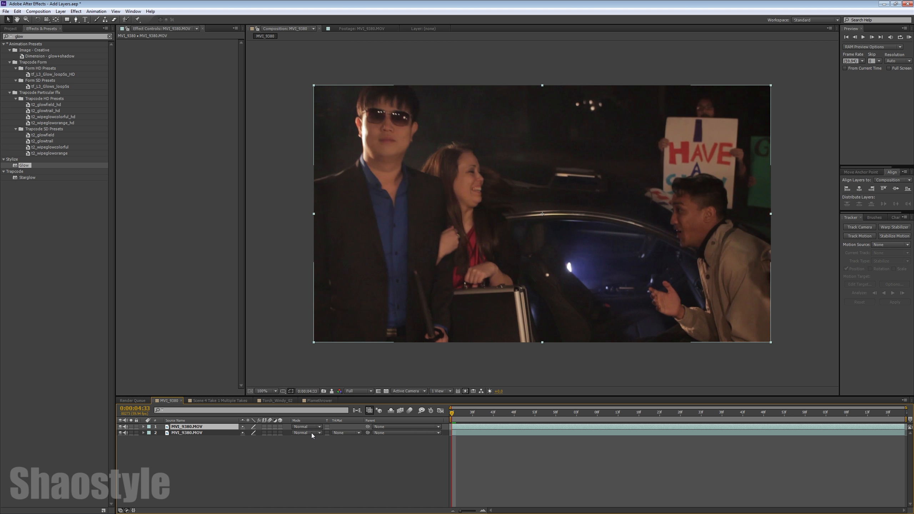
{"action": "left_click", "coordinate": [302, 426]}
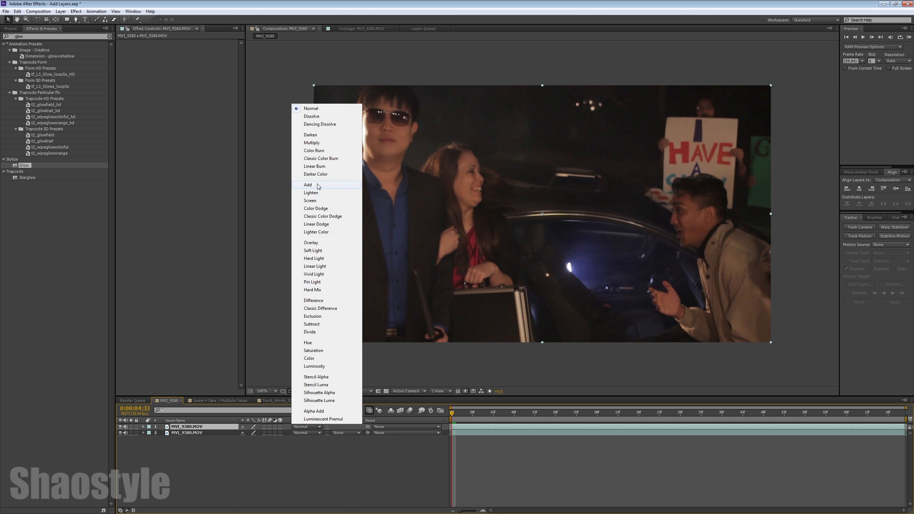
{"action": "left_click", "coordinate": [307, 185]}
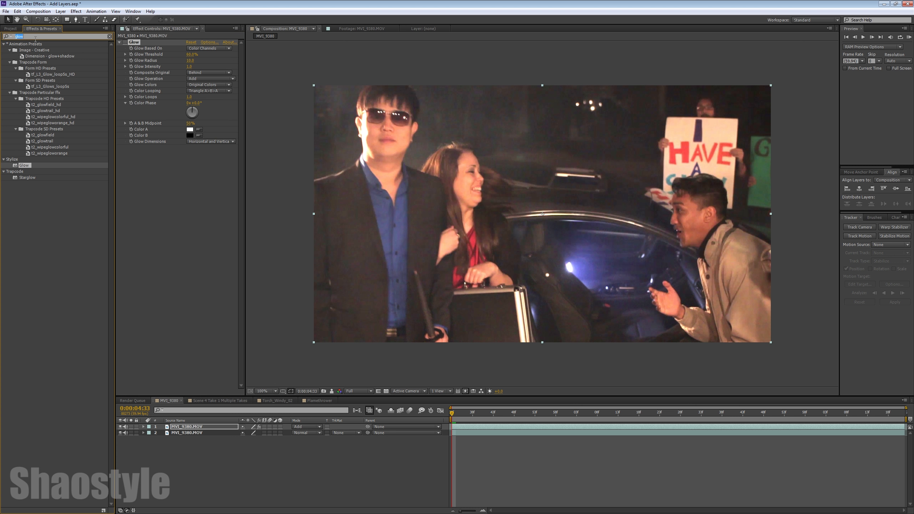
Search 'fast' in Effects & Presets to apply Fast Blur to the top night-footage copy.
{"action": "type", "text": "fast"}
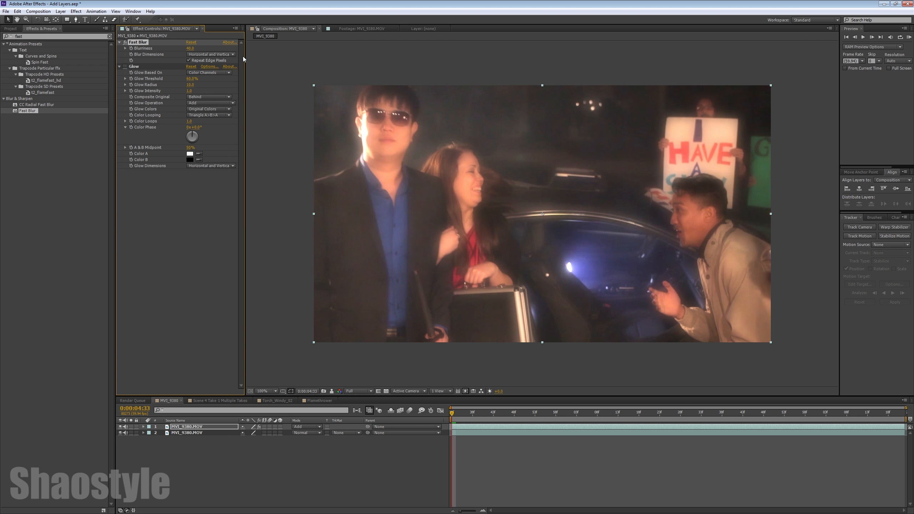
{"action": "mouse_move", "coordinate": [377, 381]}
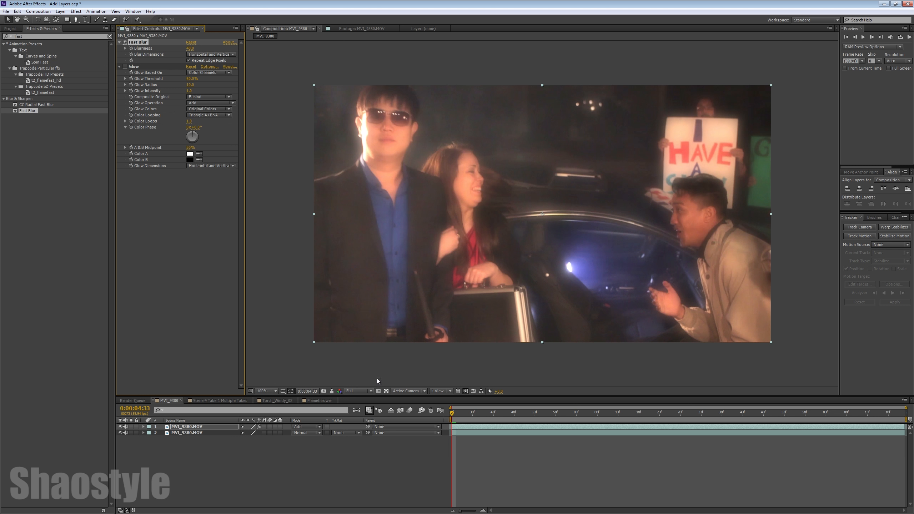
{"action": "mouse_move", "coordinate": [194, 355]}
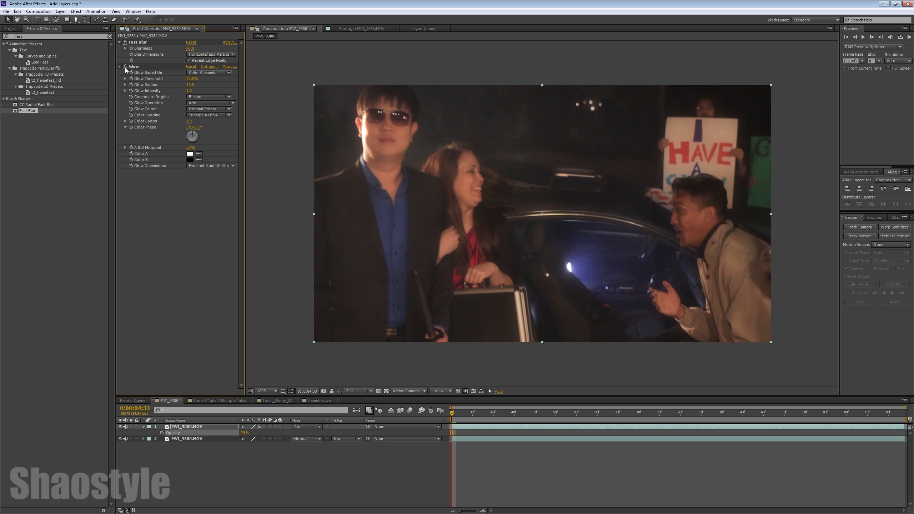
Lower the Glow Threshold and widen the Glow Radius, then check a later frame.
{"action": "left_click_drag", "start_coordinate": [190, 78], "coordinate": [169, 78]}
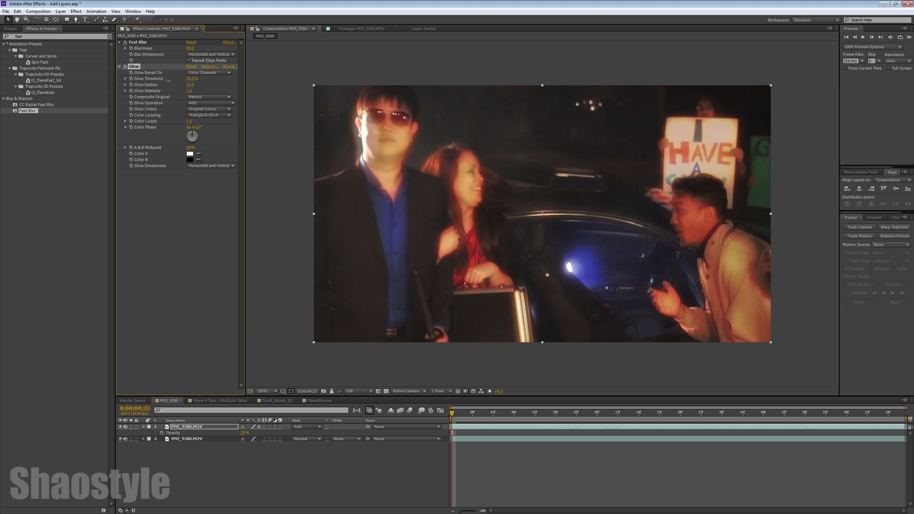
{"action": "left_click_drag", "start_coordinate": [192, 79], "coordinate": [183, 78]}
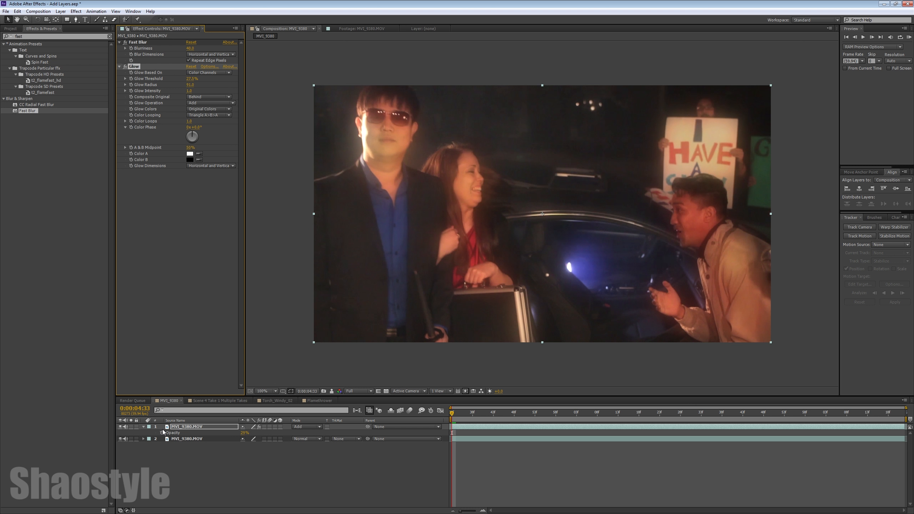
{"action": "mouse_move", "coordinate": [456, 197]}
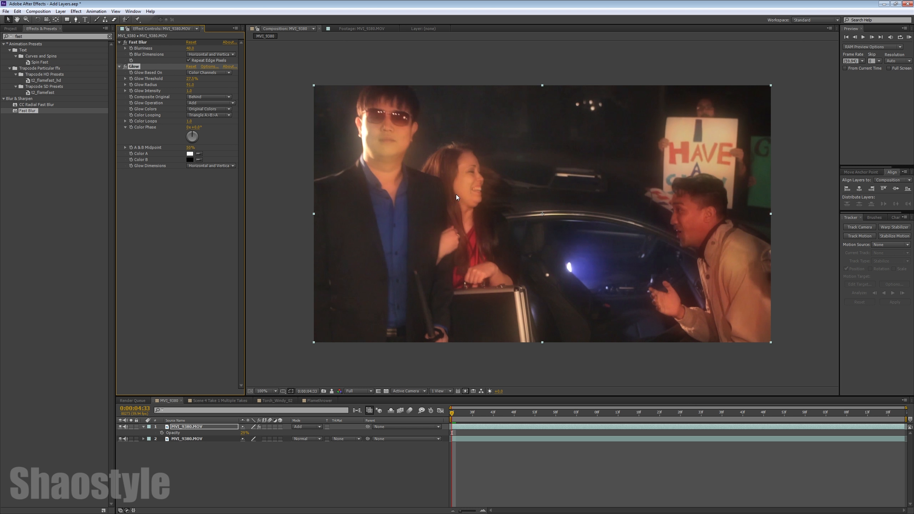
{"action": "left_click", "coordinate": [624, 412]}
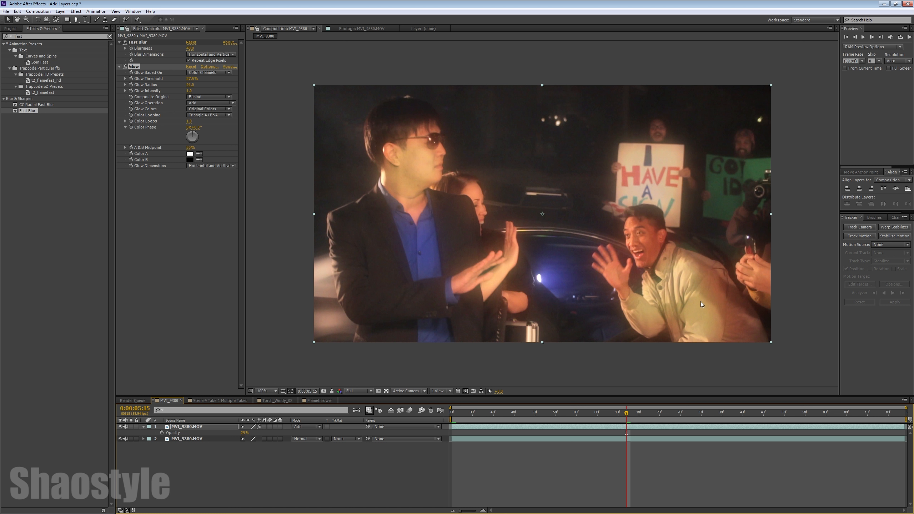
{"action": "mouse_move", "coordinate": [559, 382]}
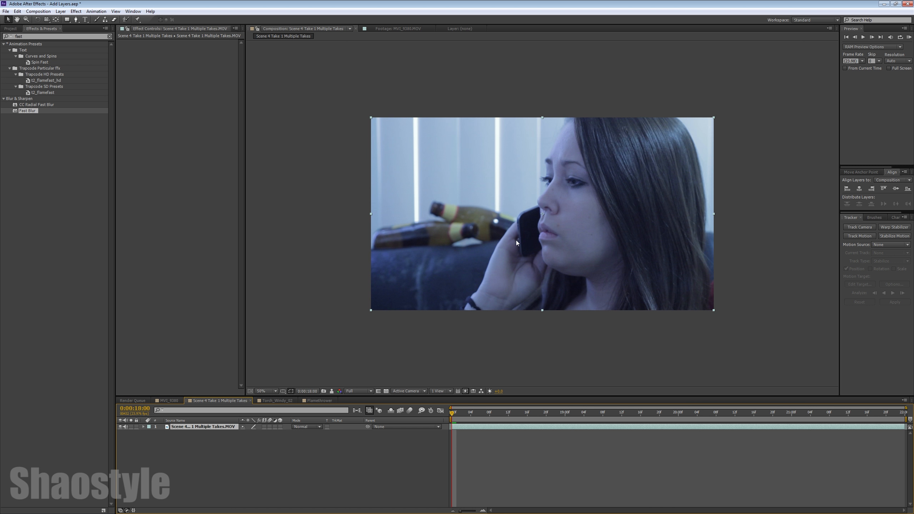
{"action": "mouse_move", "coordinate": [416, 123]}
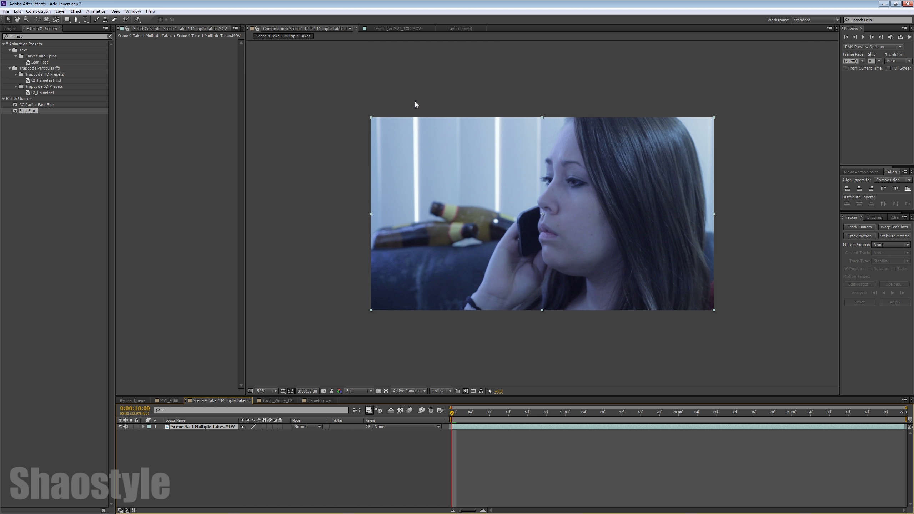
{"action": "mouse_move", "coordinate": [497, 136]}
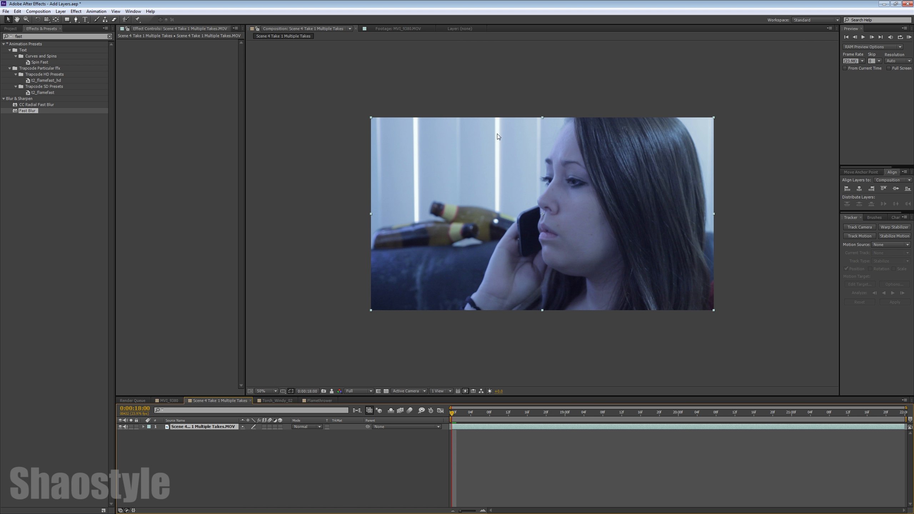
{"action": "mouse_move", "coordinate": [417, 140]}
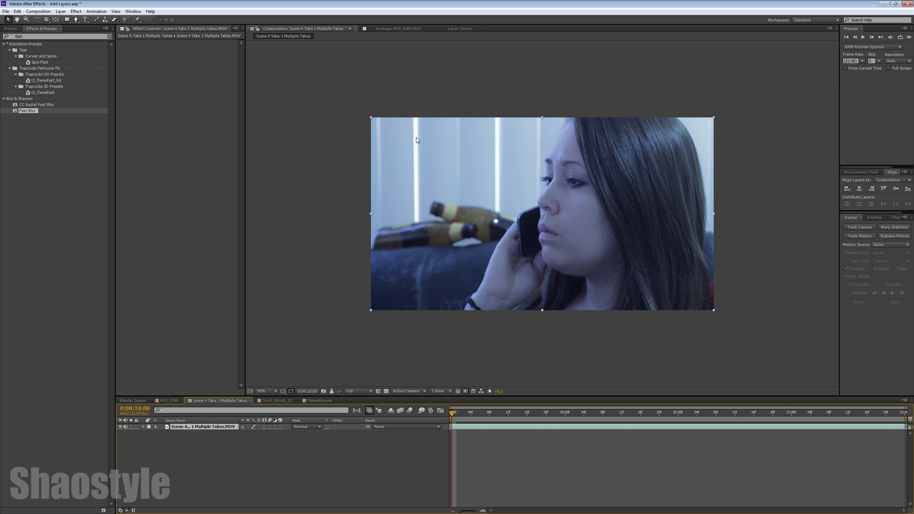
{"action": "mouse_move", "coordinate": [167, 427]}
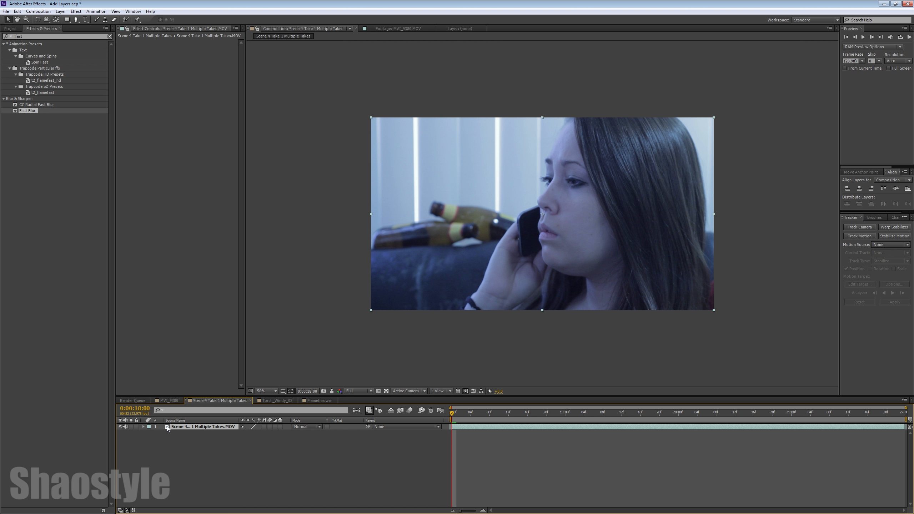
{"action": "mouse_move", "coordinate": [222, 429]}
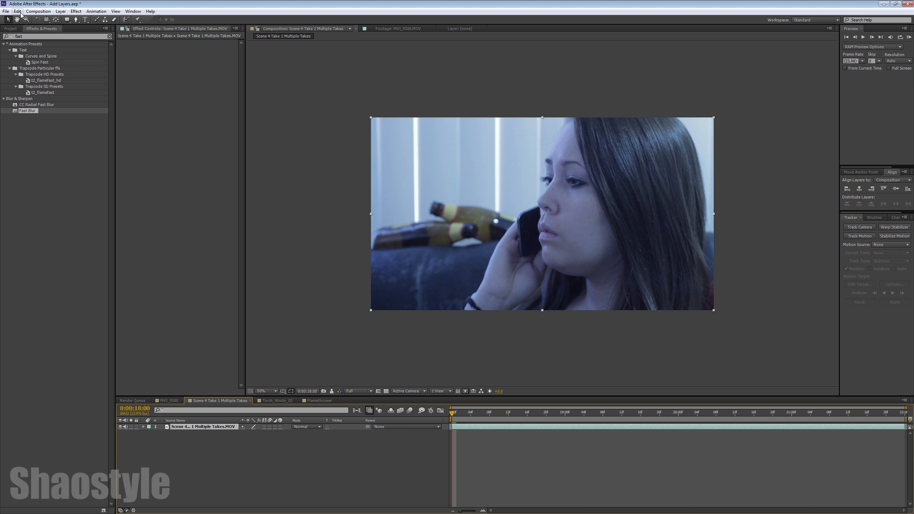
Rename the top duplicated layer to 'Blind Lights' via the layer's Rename command.
{"action": "left_click", "coordinate": [17, 11]}
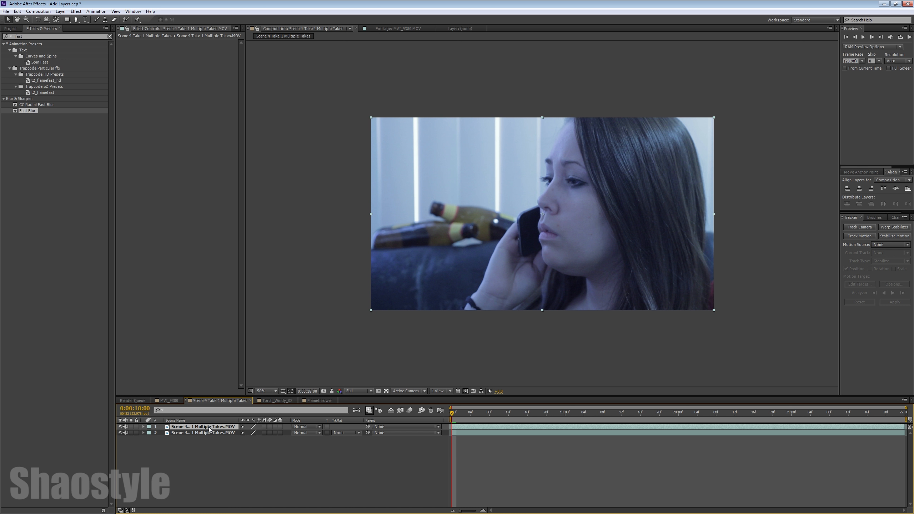
{"action": "right_click", "coordinate": [208, 426]}
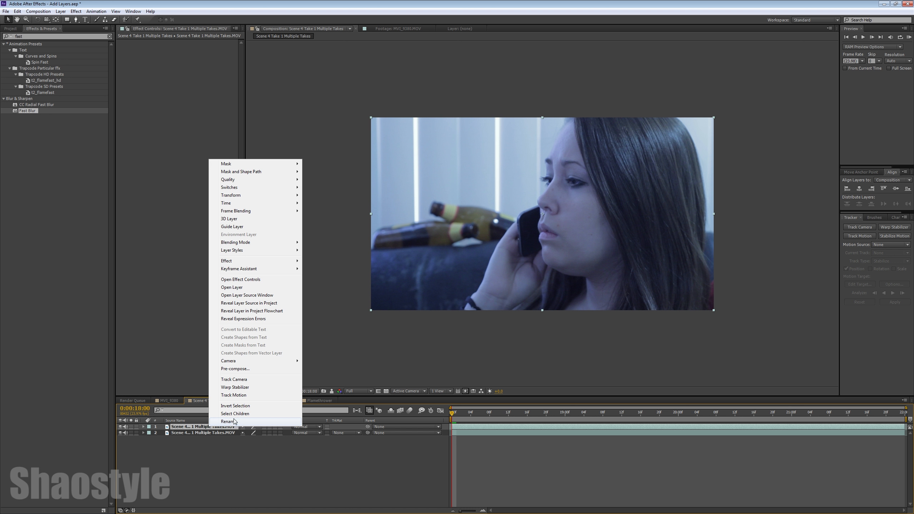
{"action": "left_click", "coordinate": [230, 422]}
{"action": "type", "text": "Blind Lights"}
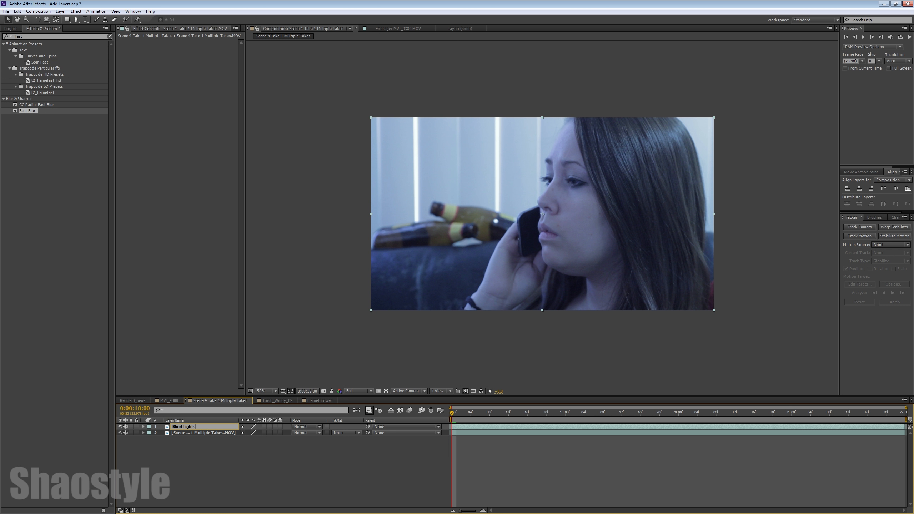
{"action": "left_click", "coordinate": [183, 426]}
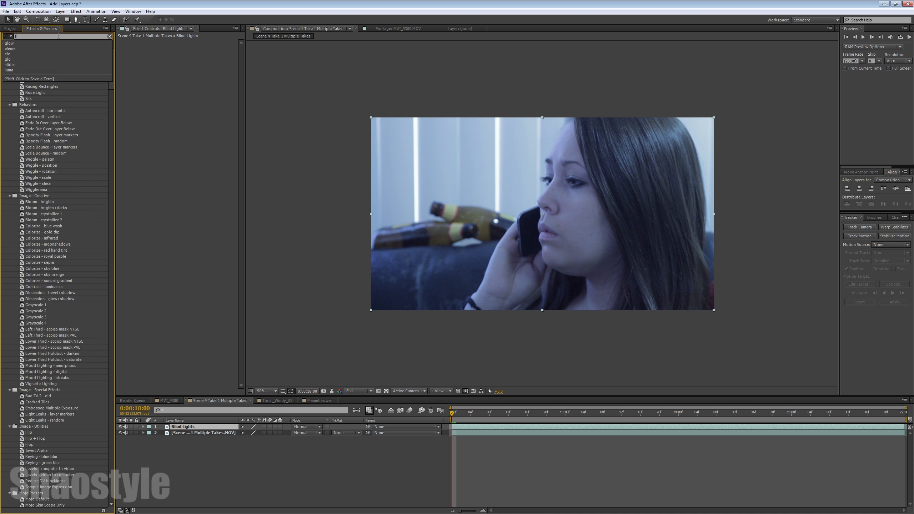
Apply Luma Key to Blind Lights with Threshold 216, Edge Thin -5 and adjusted Edge Feather.
{"action": "type", "text": "luma"}
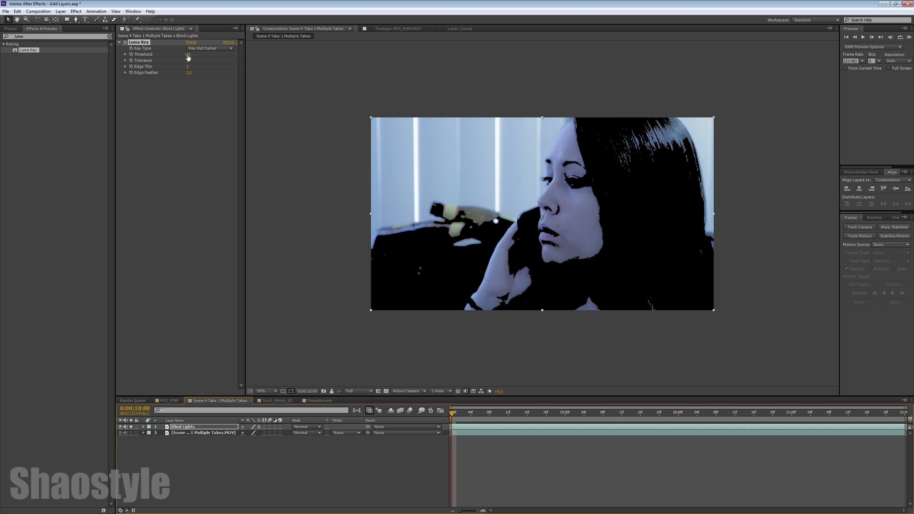
{"action": "left_click_drag", "start_coordinate": [188, 54], "coordinate": [199, 54]}
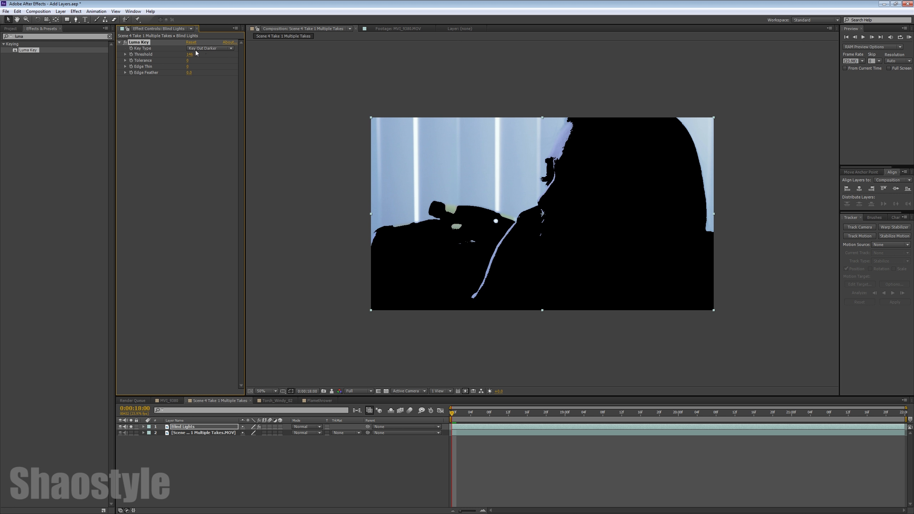
{"action": "left_click_drag", "start_coordinate": [190, 55], "coordinate": [204, 54]}
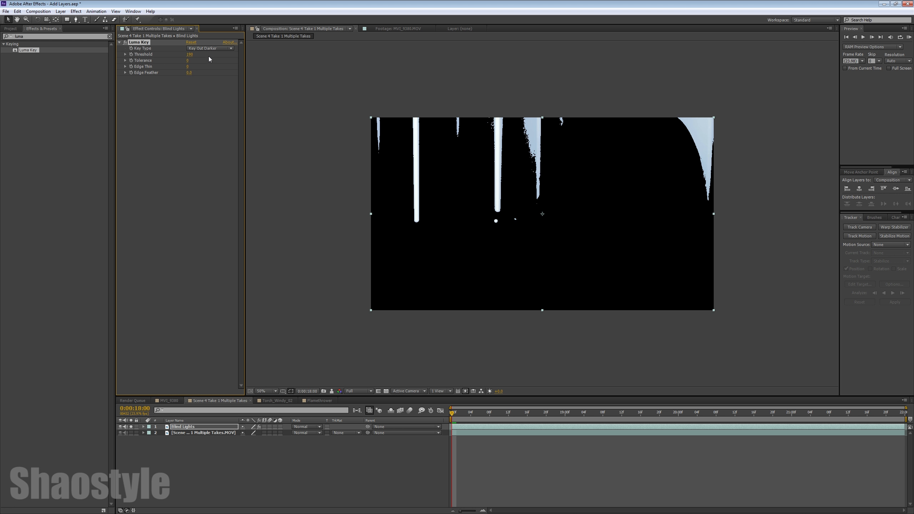
{"action": "type", "text": "-5"}
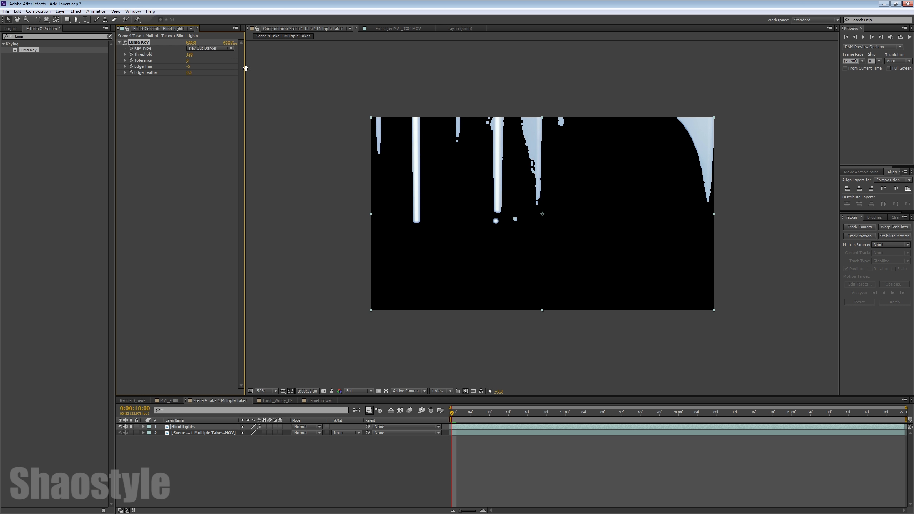
{"action": "type", "text": "216"}
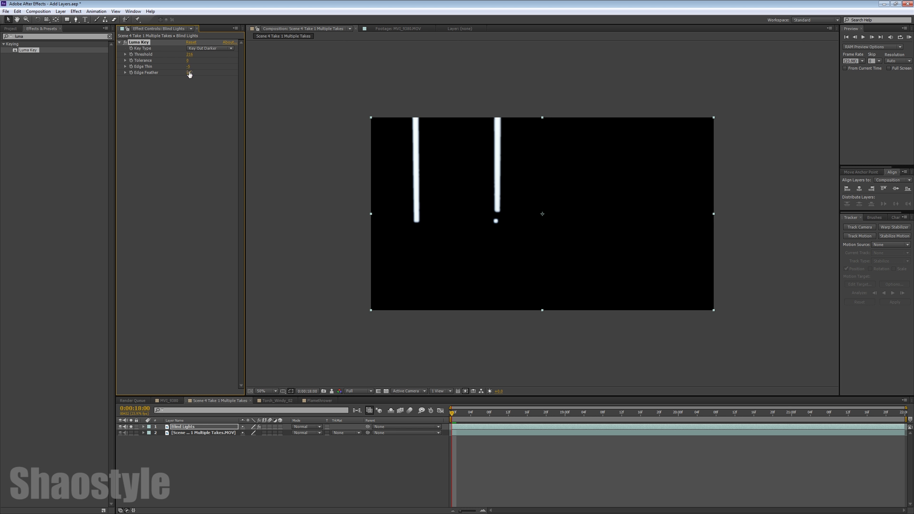
{"action": "left_click", "coordinate": [188, 72]}
{"action": "type", "text": ".5"}
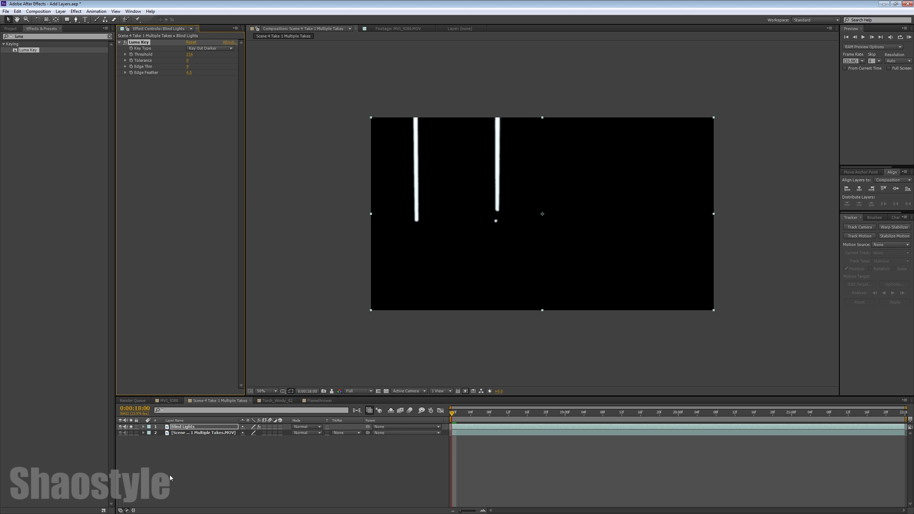
{"action": "mouse_move", "coordinate": [154, 425]}
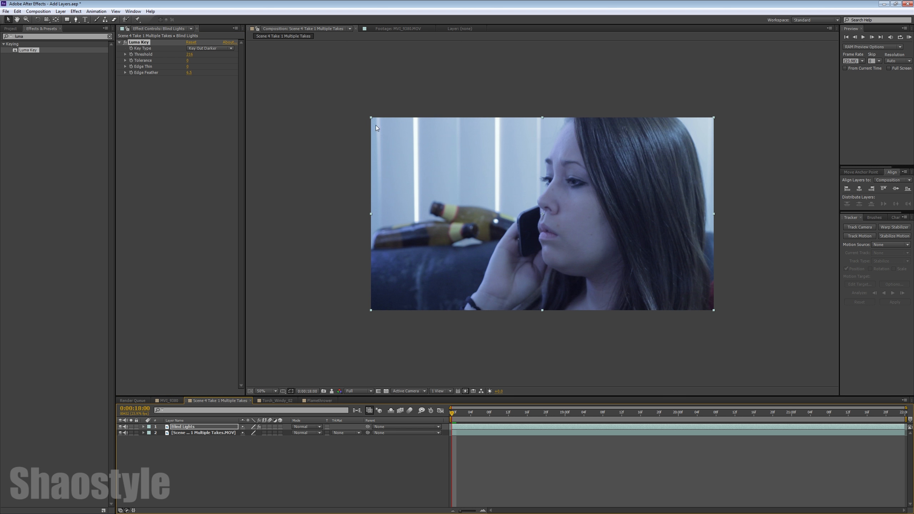
{"action": "mouse_move", "coordinate": [319, 427]}
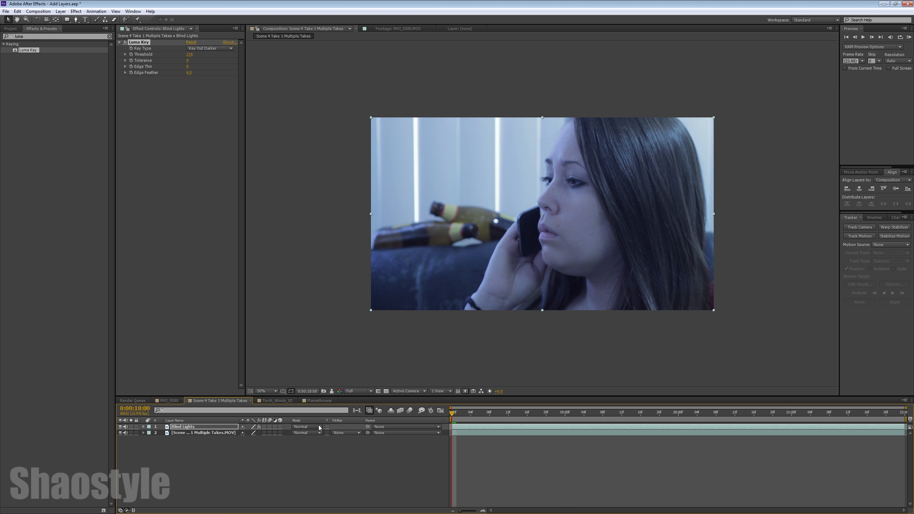
Set the Blind Lights layer's blending mode to Add.
{"action": "left_click", "coordinate": [305, 427]}
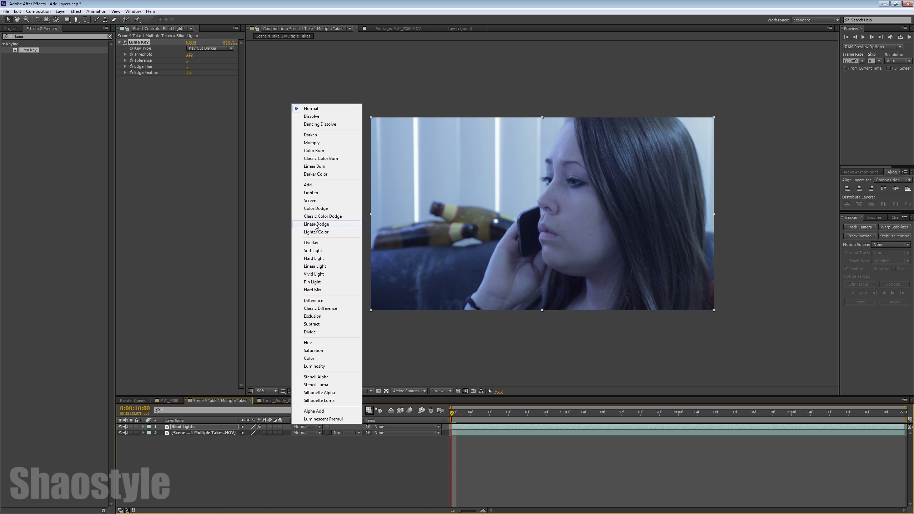
{"action": "left_click", "coordinate": [308, 185]}
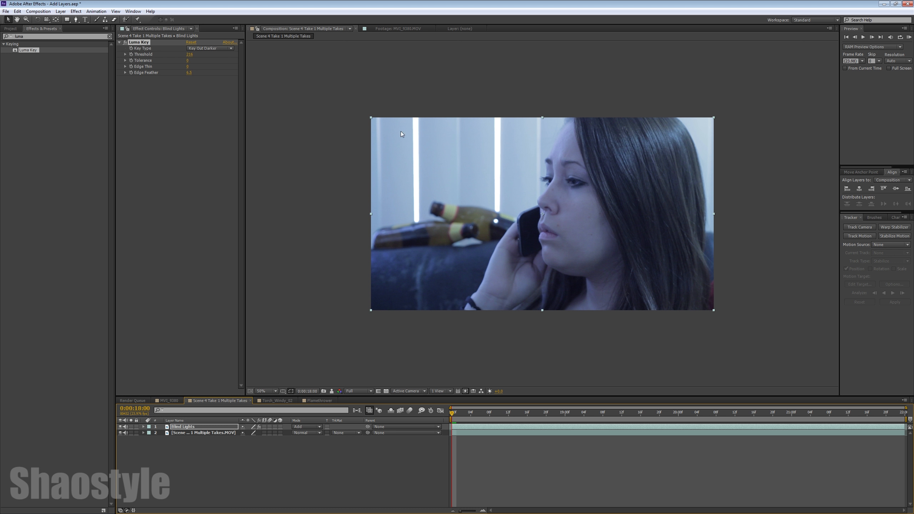
{"action": "mouse_move", "coordinate": [542, 189]}
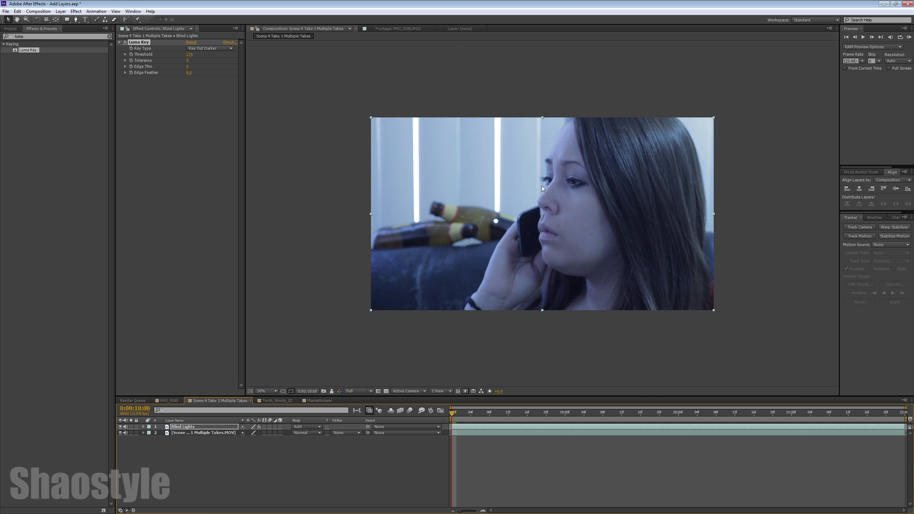
{"action": "mouse_move", "coordinate": [84, 71]}
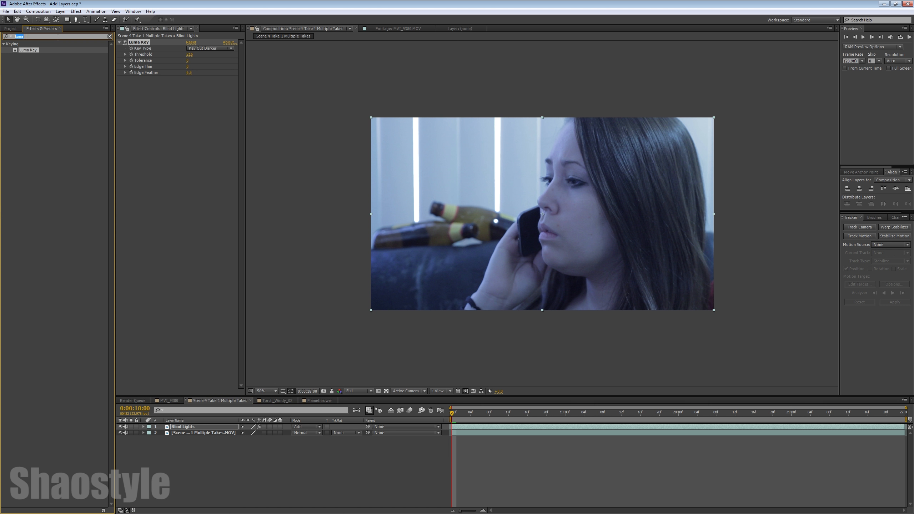
Apply Fast Blur to Blind Lights and raise Blurriness to a high value.
{"action": "type", "text": "Fast"}
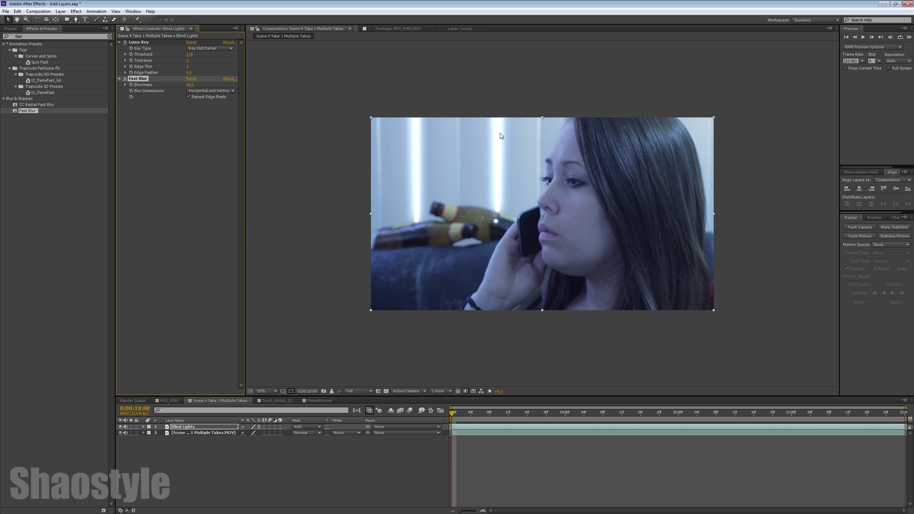
{"action": "mouse_move", "coordinate": [496, 85]}
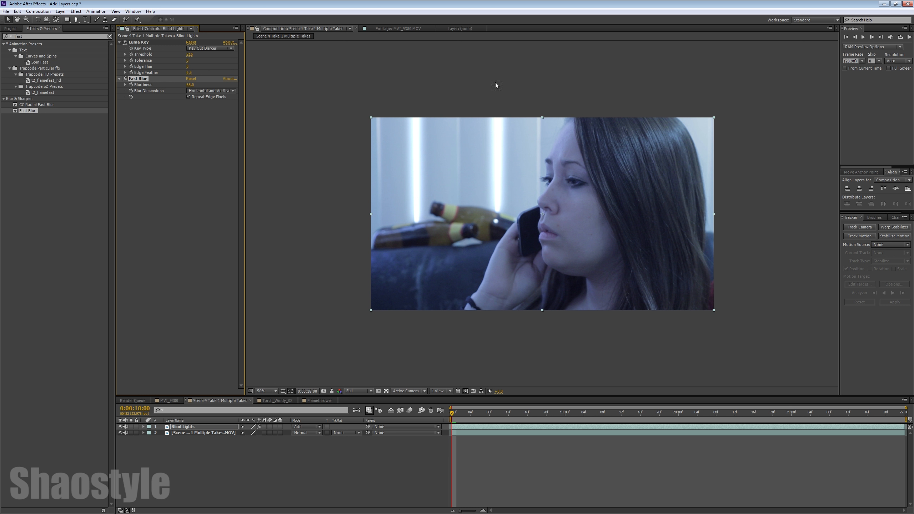
{"action": "mouse_move", "coordinate": [500, 202]}
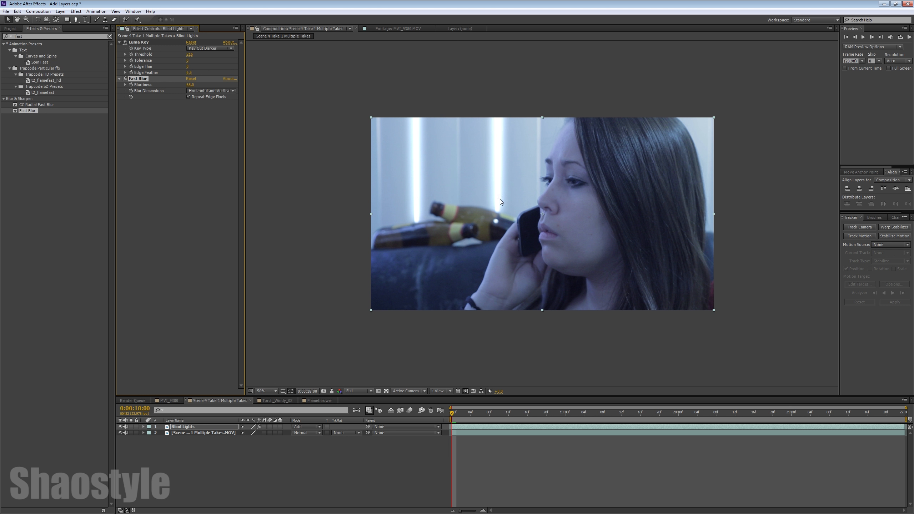
{"action": "mouse_move", "coordinate": [501, 149]}
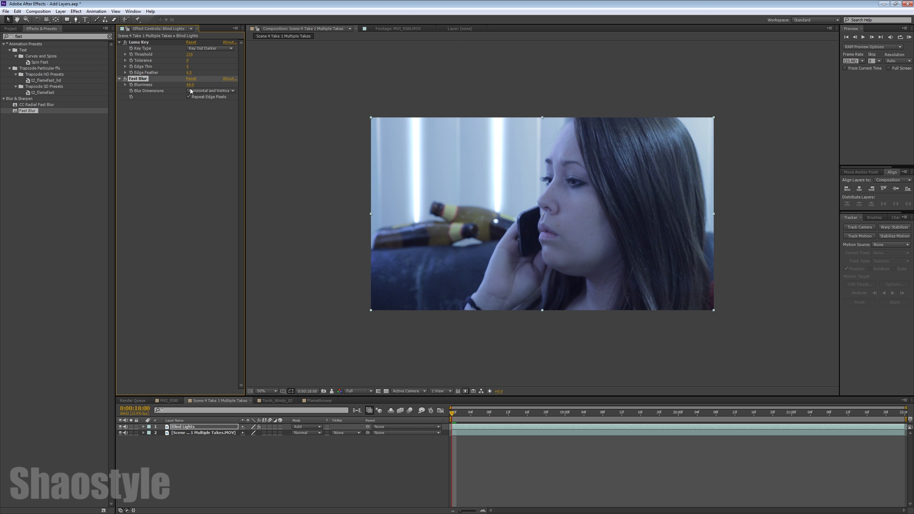
{"action": "left_click_drag", "start_coordinate": [190, 84], "coordinate": [234, 84]}
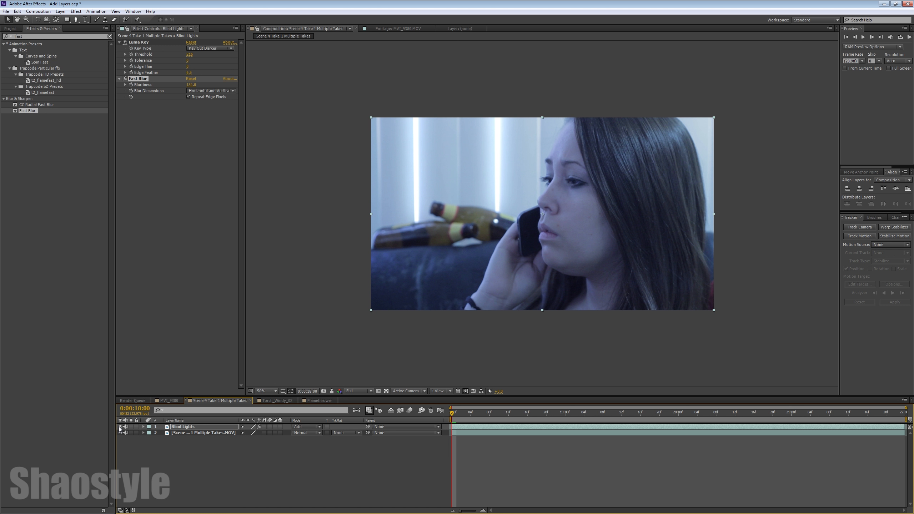
{"action": "mouse_move", "coordinate": [462, 319]}
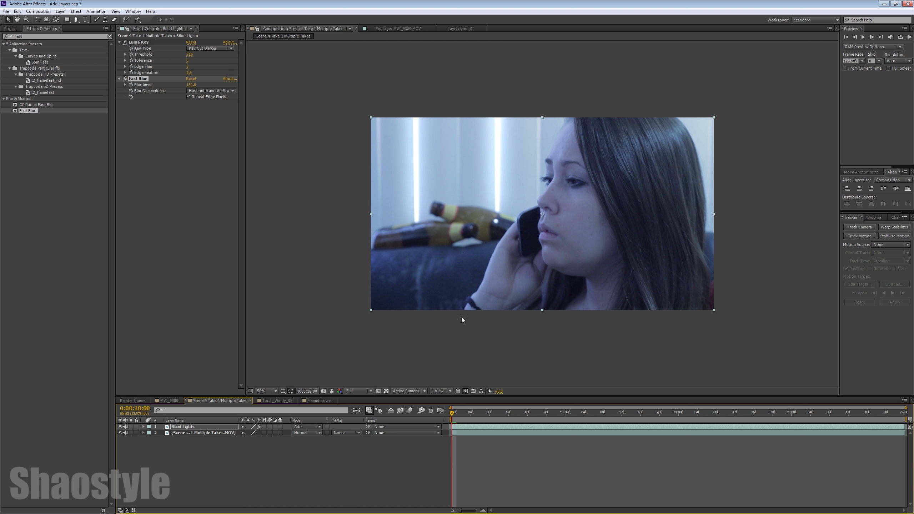
{"action": "mouse_move", "coordinate": [223, 326]}
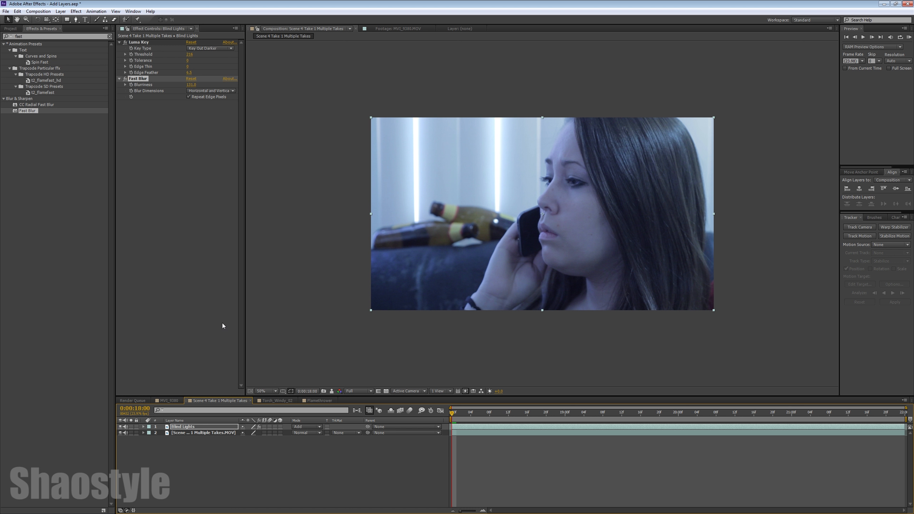
{"action": "mouse_move", "coordinate": [195, 333]}
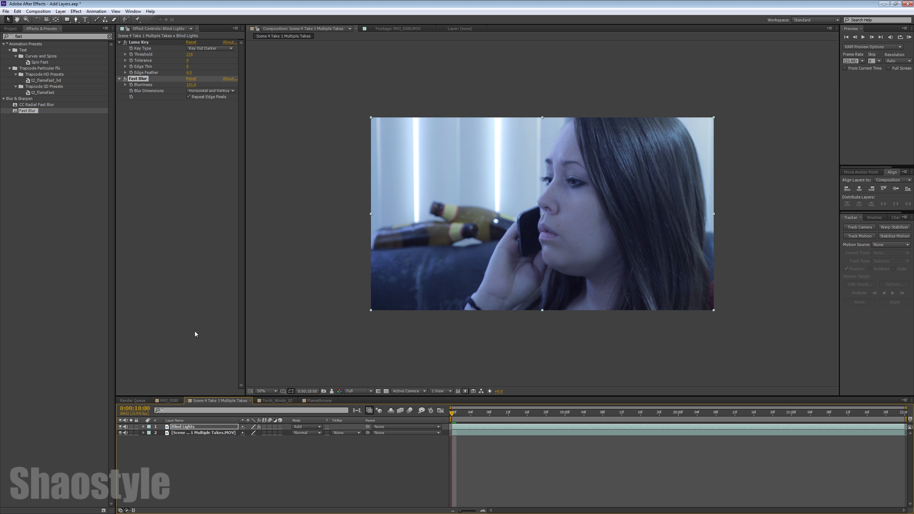
{"action": "mouse_move", "coordinate": [178, 270]}
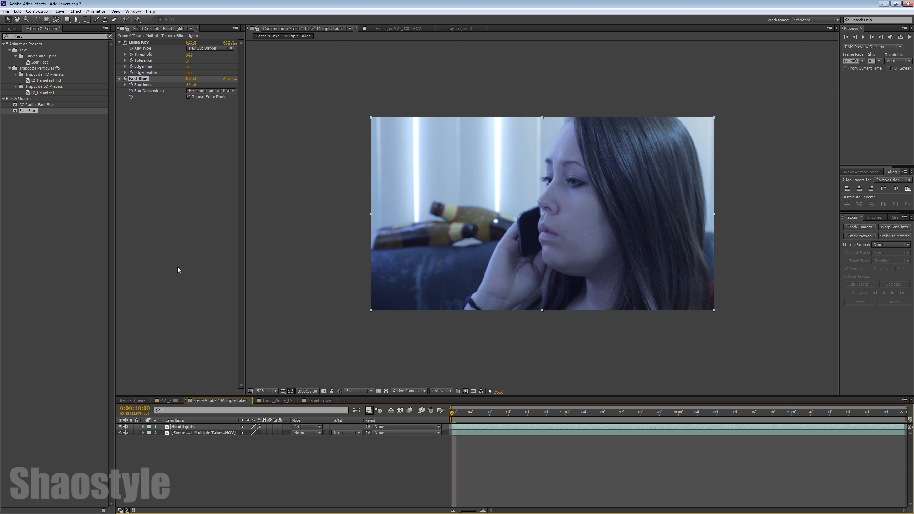
{"action": "mouse_move", "coordinate": [302, 254]}
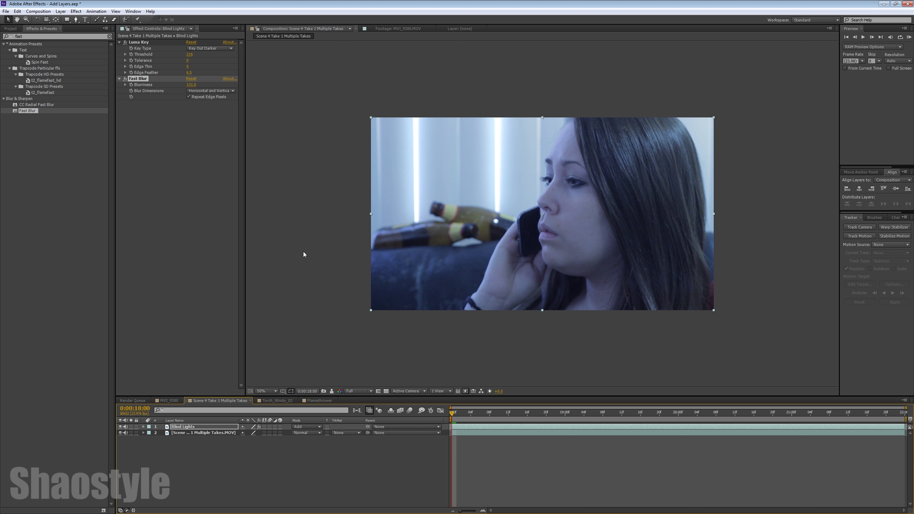
{"action": "mouse_move", "coordinate": [203, 227]}
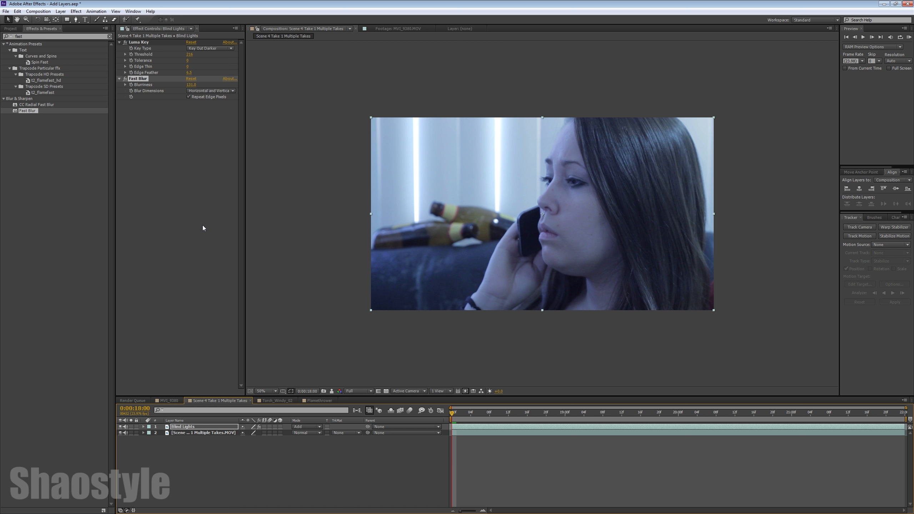